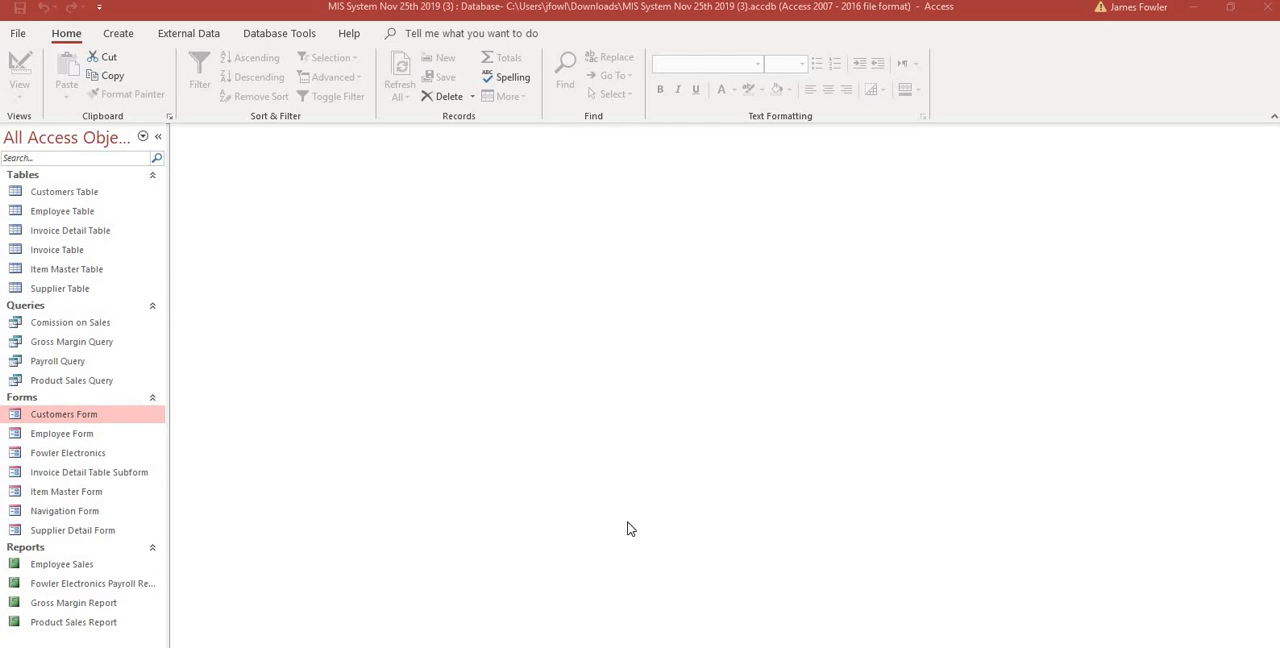
{"action": "mouse_move", "coordinate": [730, 546]}
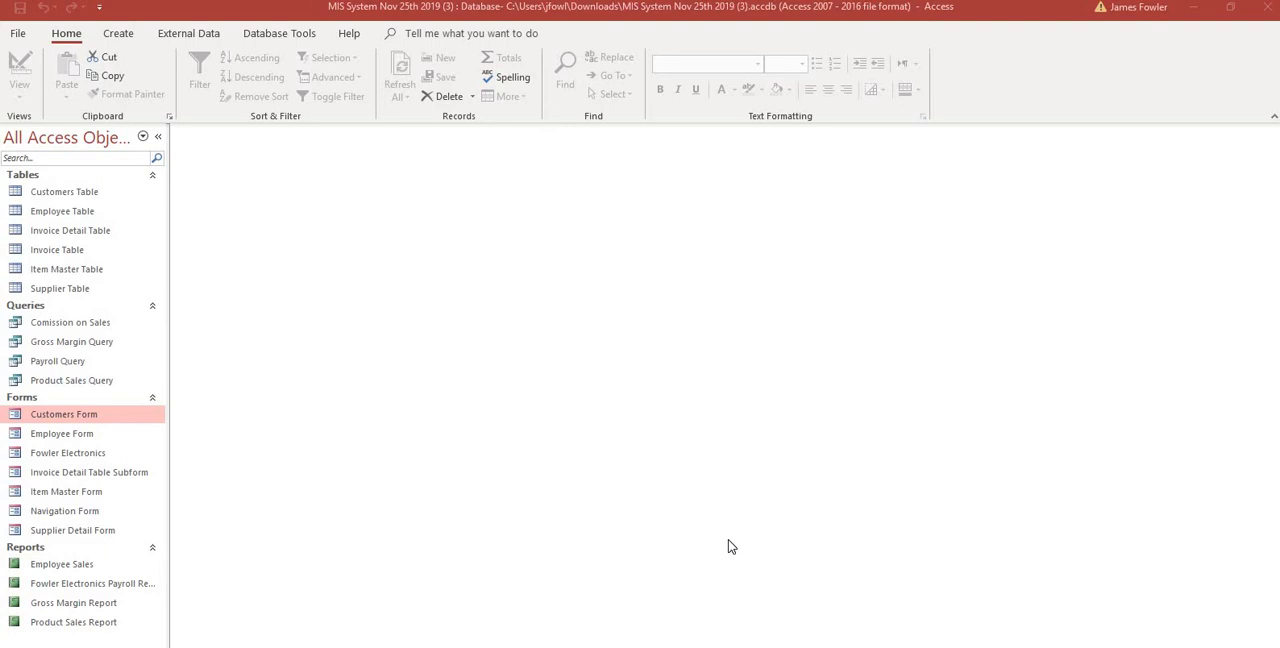
{"action": "mouse_move", "coordinate": [718, 273]}
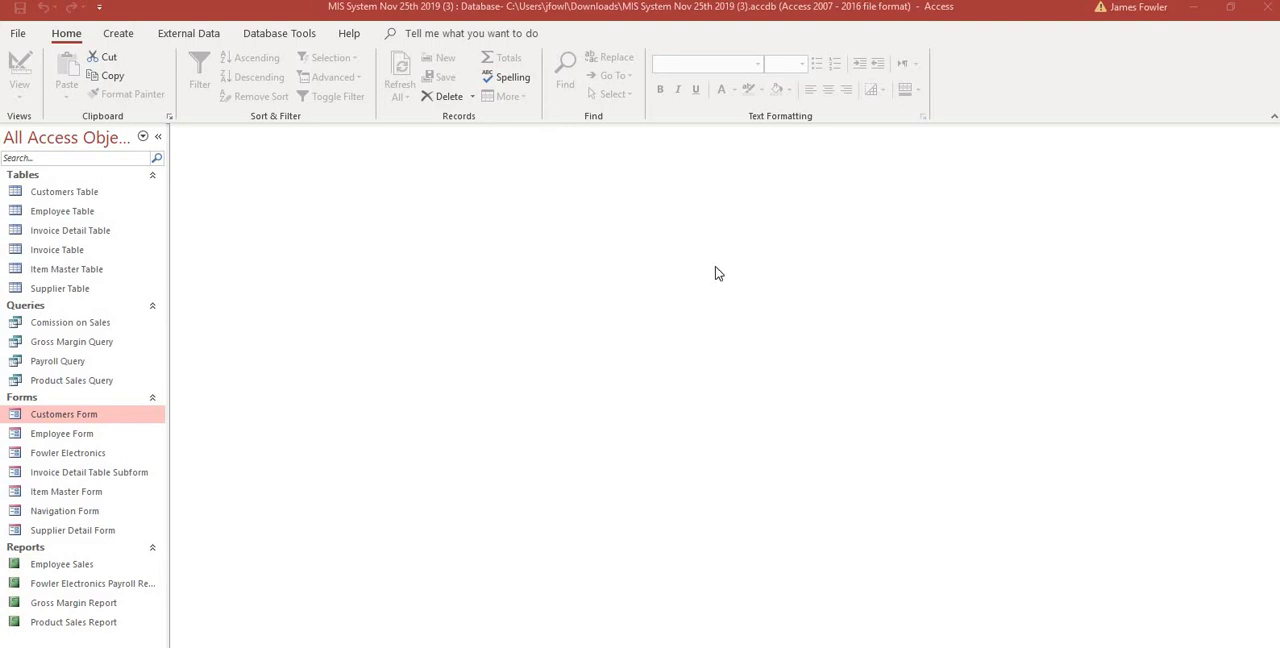
{"action": "mouse_move", "coordinate": [575, 239]}
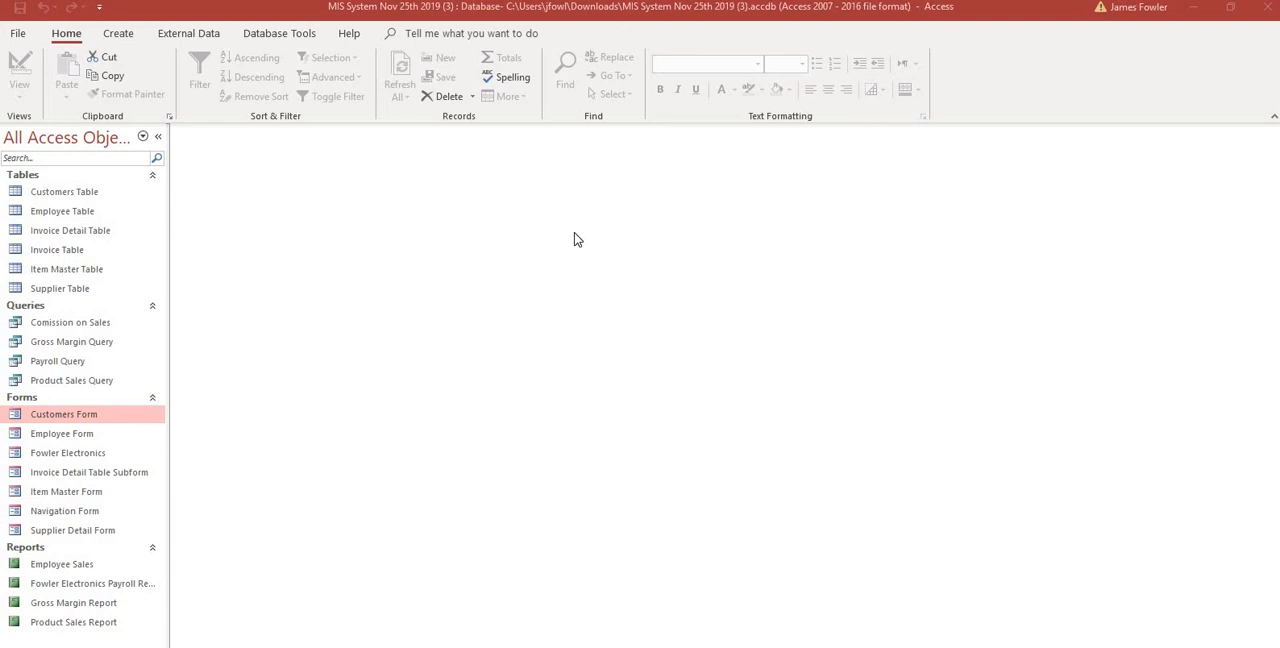
{"action": "mouse_move", "coordinate": [40, 398]}
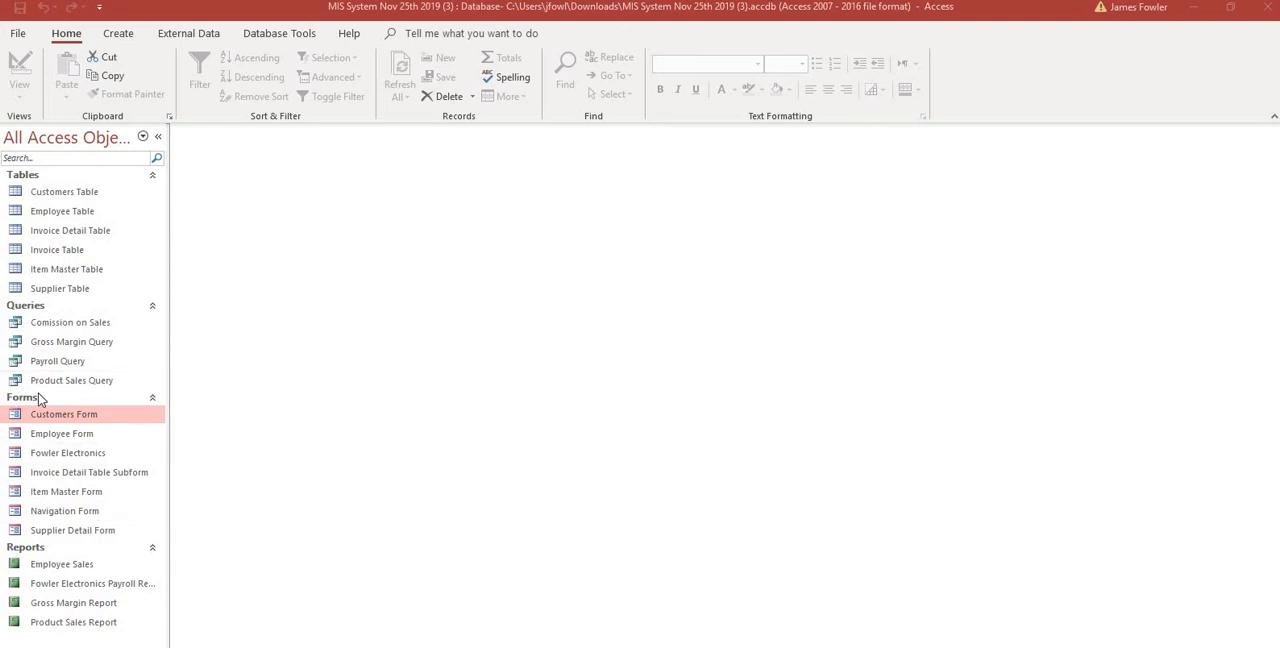
{"action": "mouse_move", "coordinate": [73, 398]}
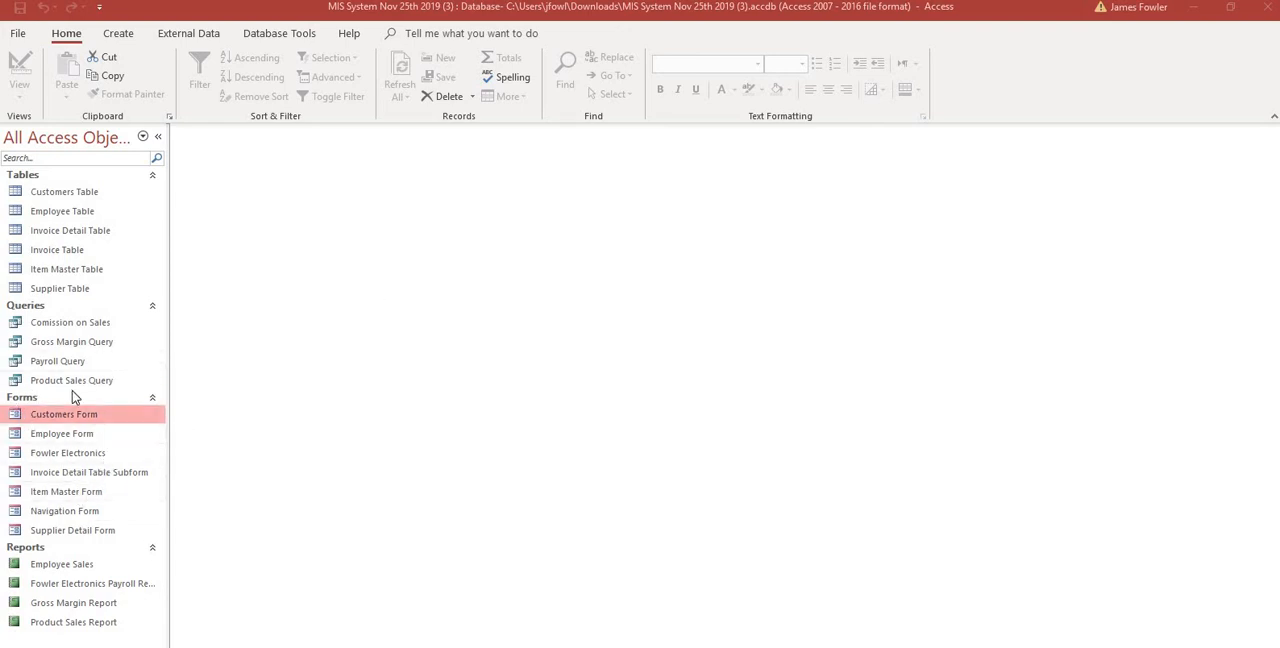
Step: Preview the Customers Form, then create a Vertical Tabs, Left navigation form
{"action": "double_click", "coordinate": [63, 414]}
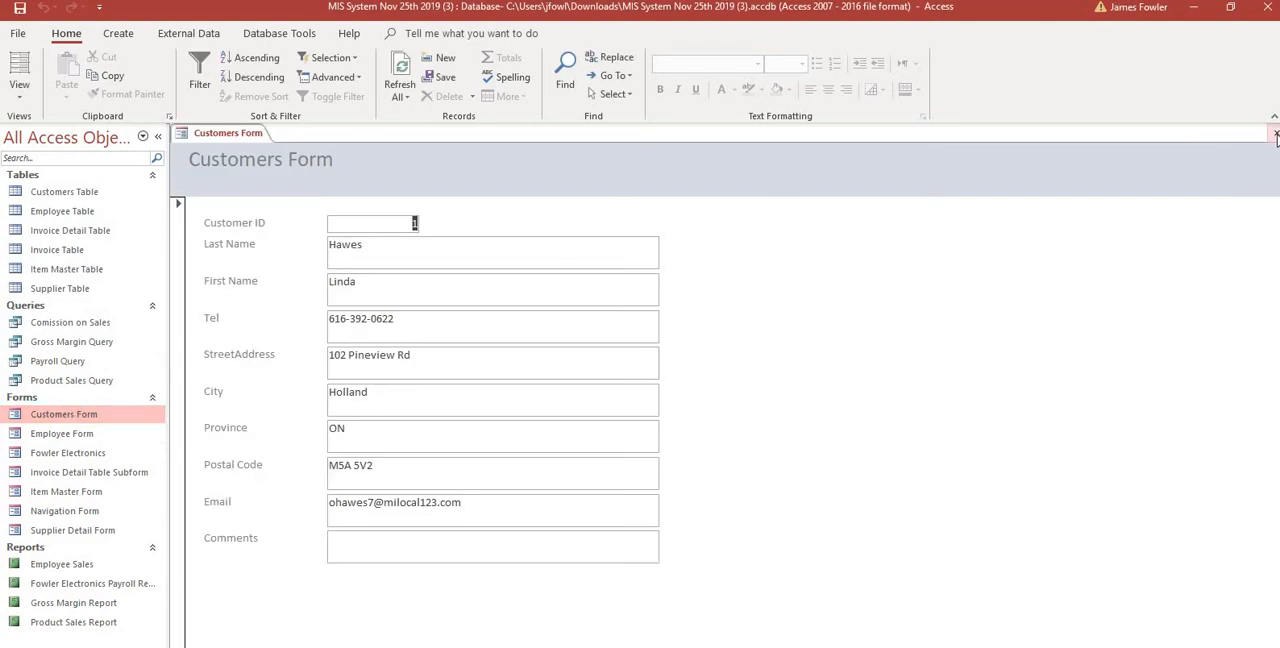
{"action": "left_click", "coordinate": [1274, 133]}
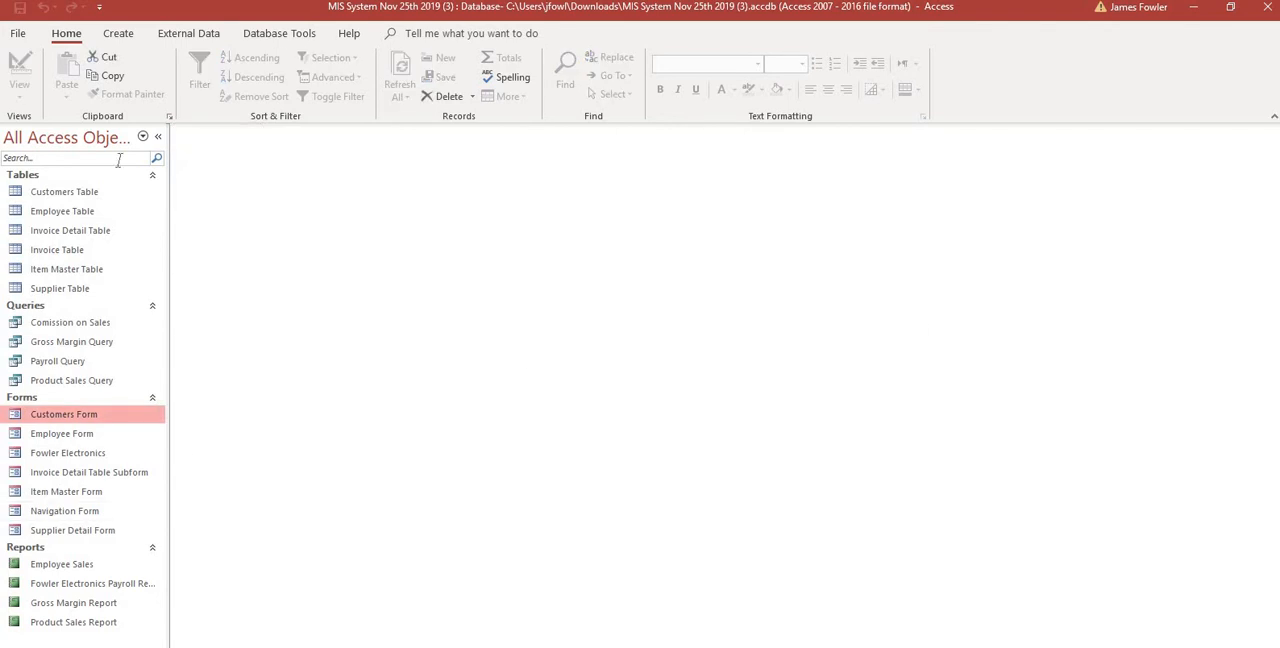
{"action": "left_click", "coordinate": [117, 33]}
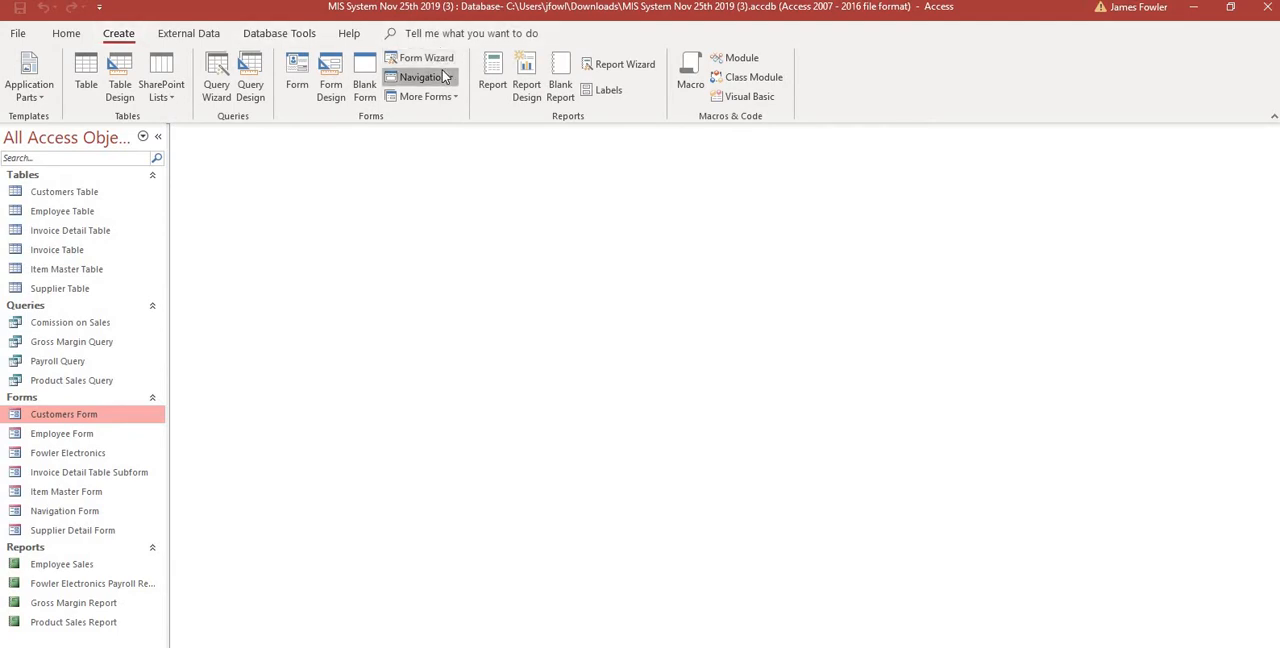
{"action": "left_click", "coordinate": [420, 77]}
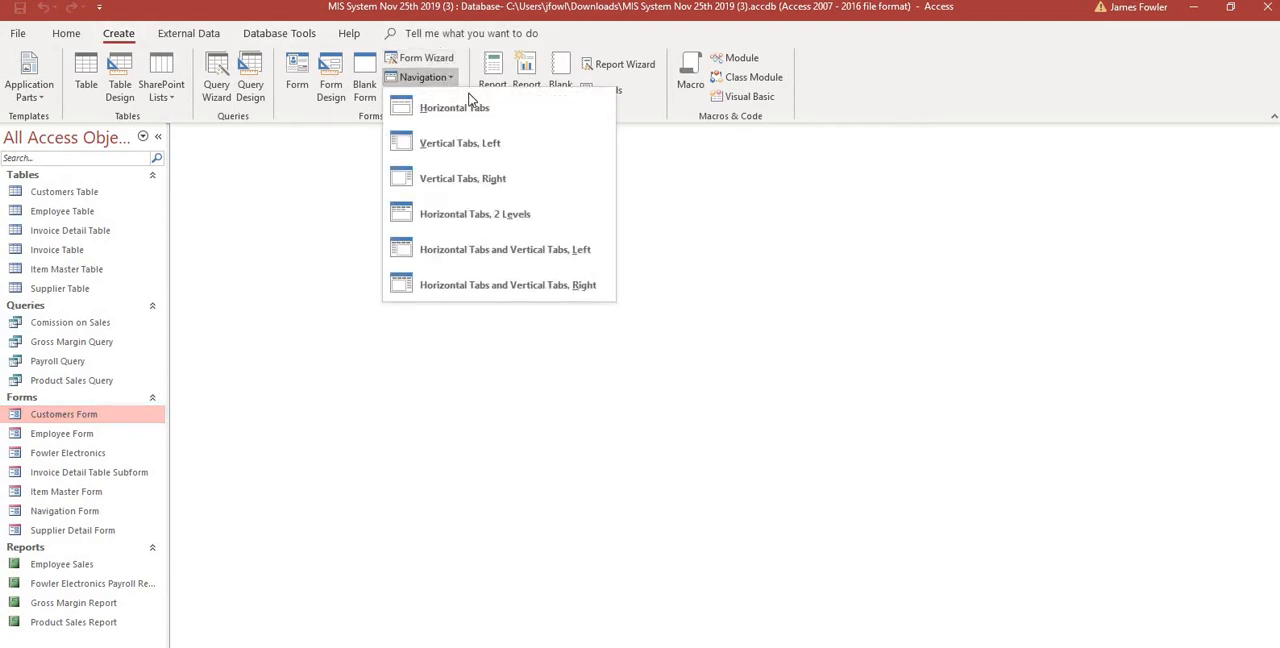
{"action": "mouse_move", "coordinate": [460, 142]}
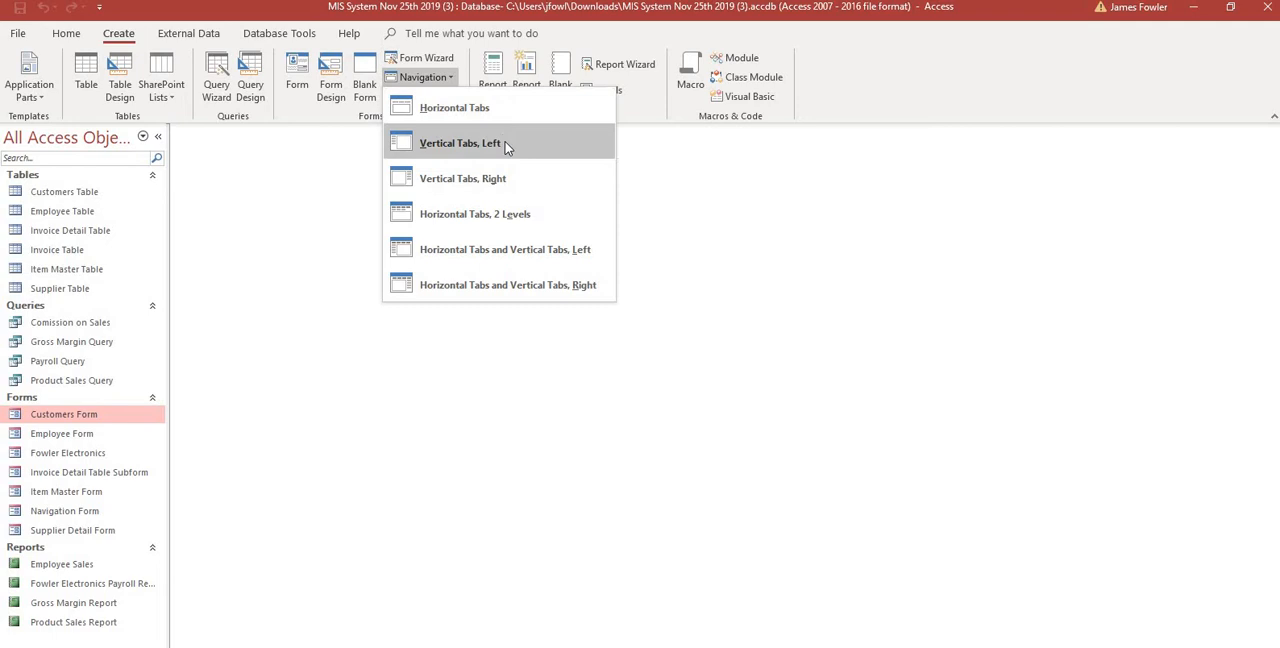
{"action": "left_click", "coordinate": [460, 142]}
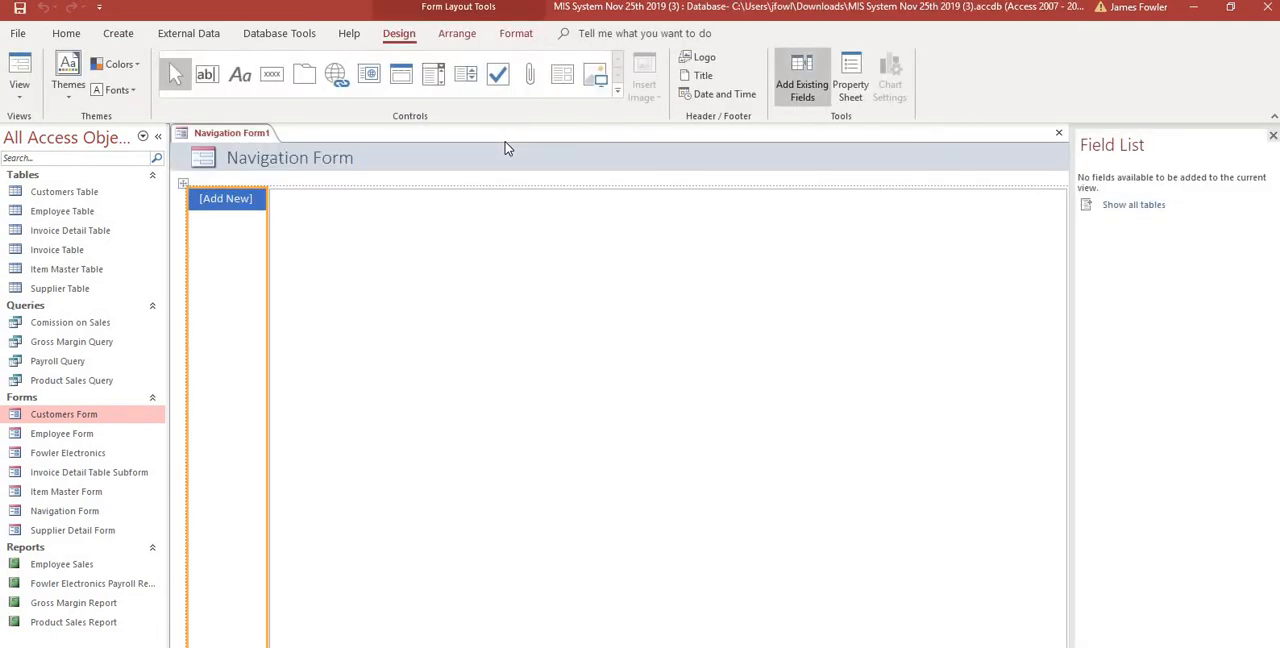
{"action": "mouse_move", "coordinate": [630, 398]}
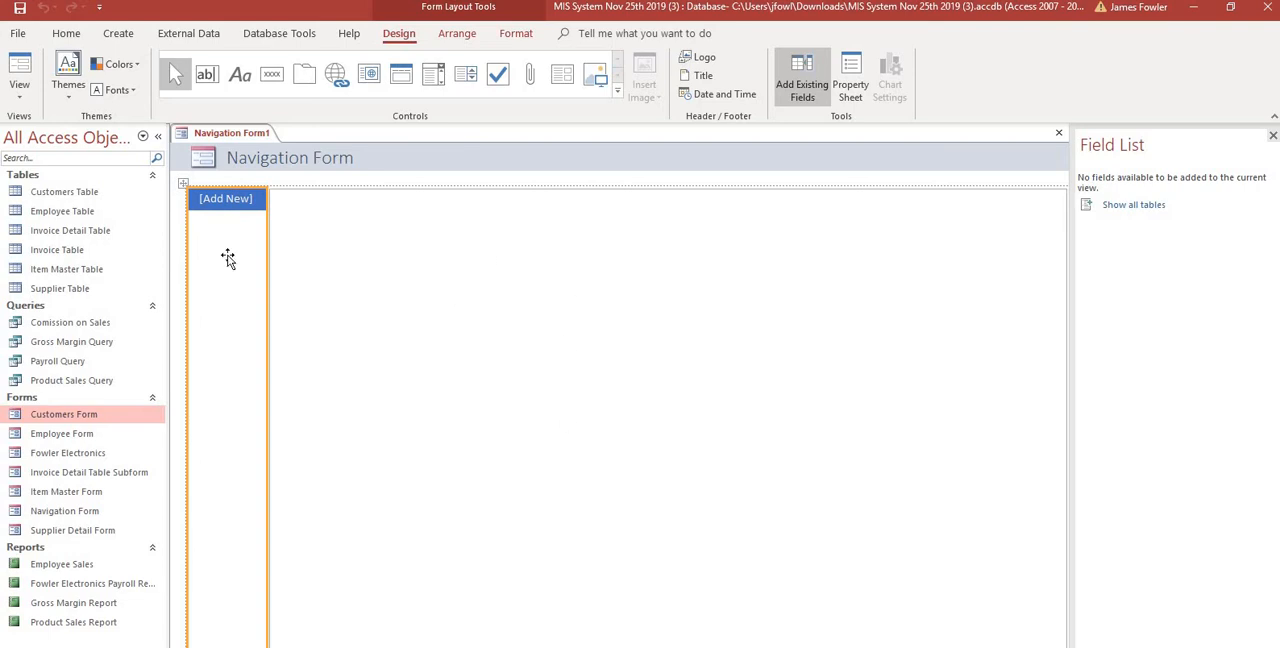
{"action": "mouse_move", "coordinate": [239, 300]}
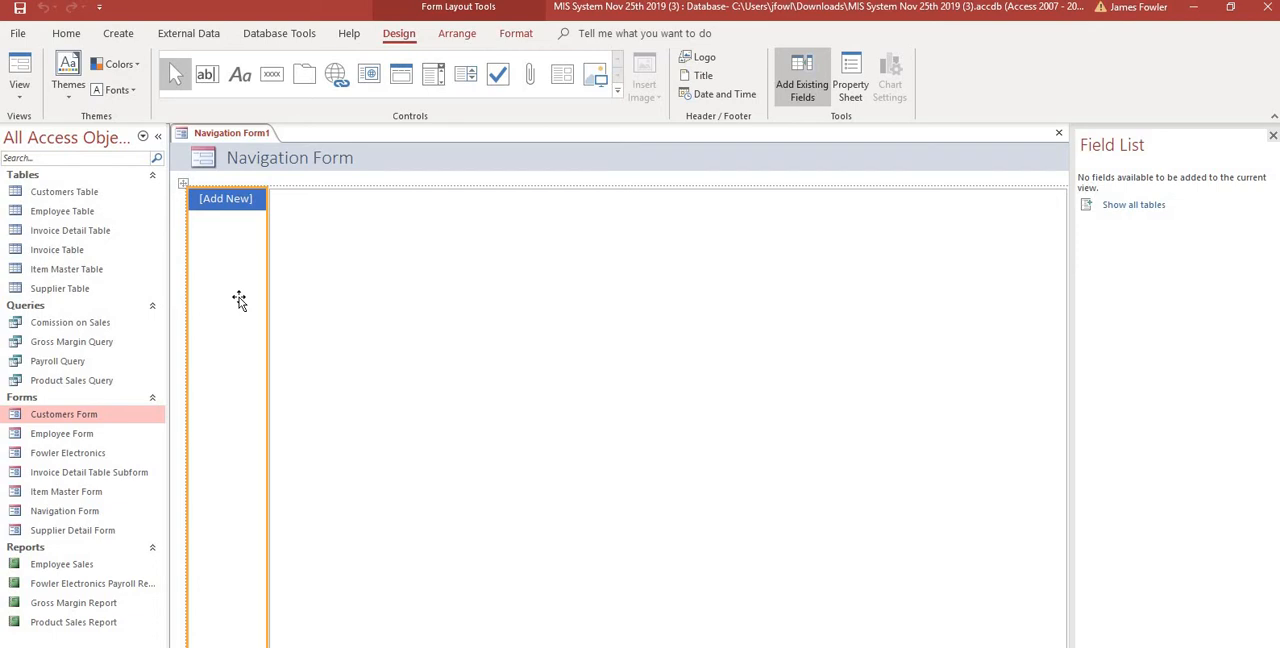
{"action": "mouse_move", "coordinate": [108, 436]}
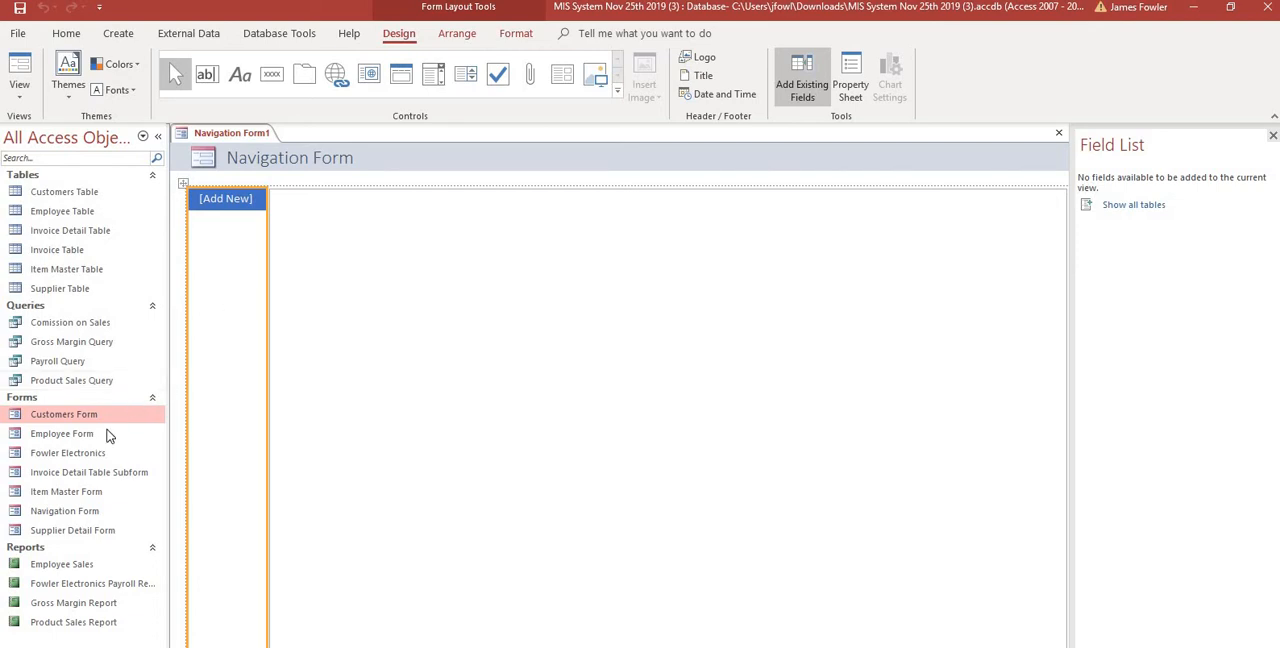
Step: Add Fowler Electronics, Customers, Item Master and Supplier Detail forms as navigation tabs
{"action": "left_click", "coordinate": [68, 452]}
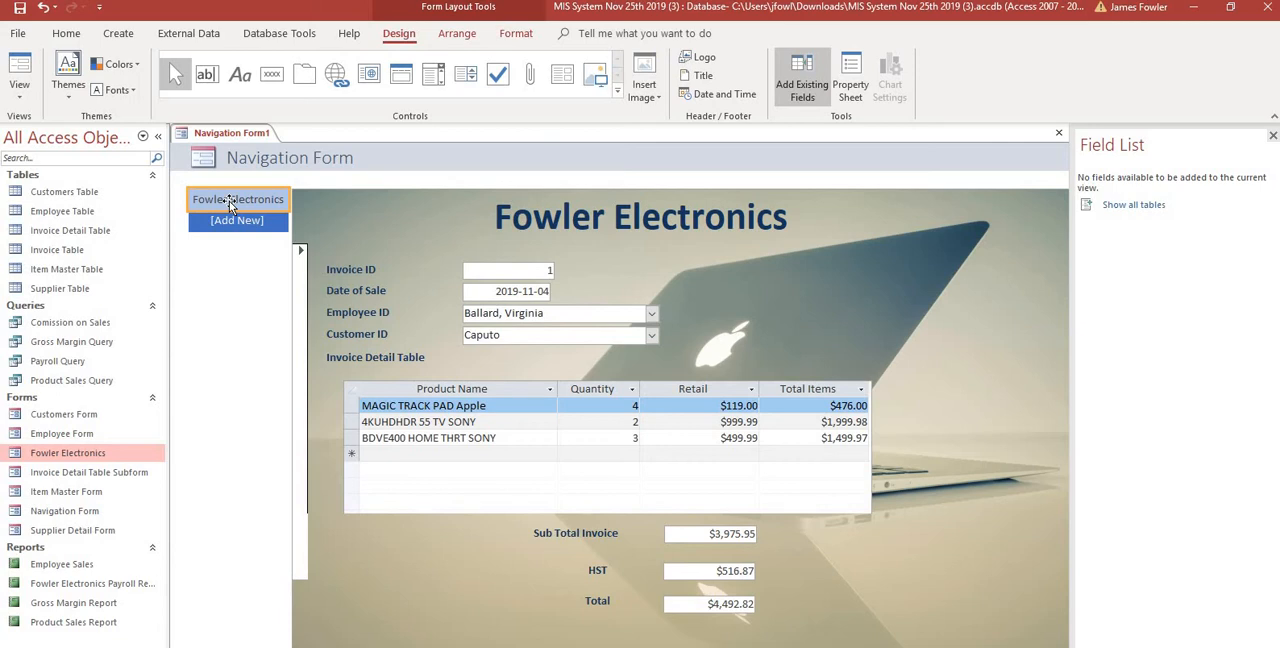
{"action": "mouse_move", "coordinate": [133, 300]}
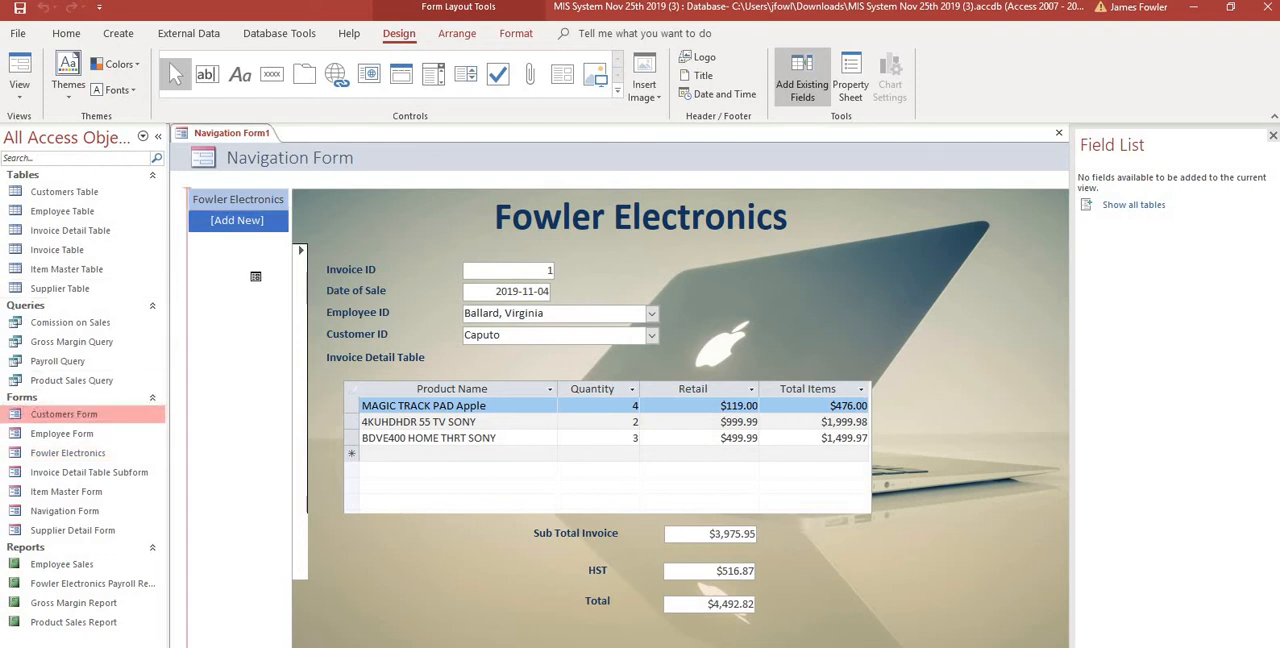
{"action": "left_click", "coordinate": [237, 221]}
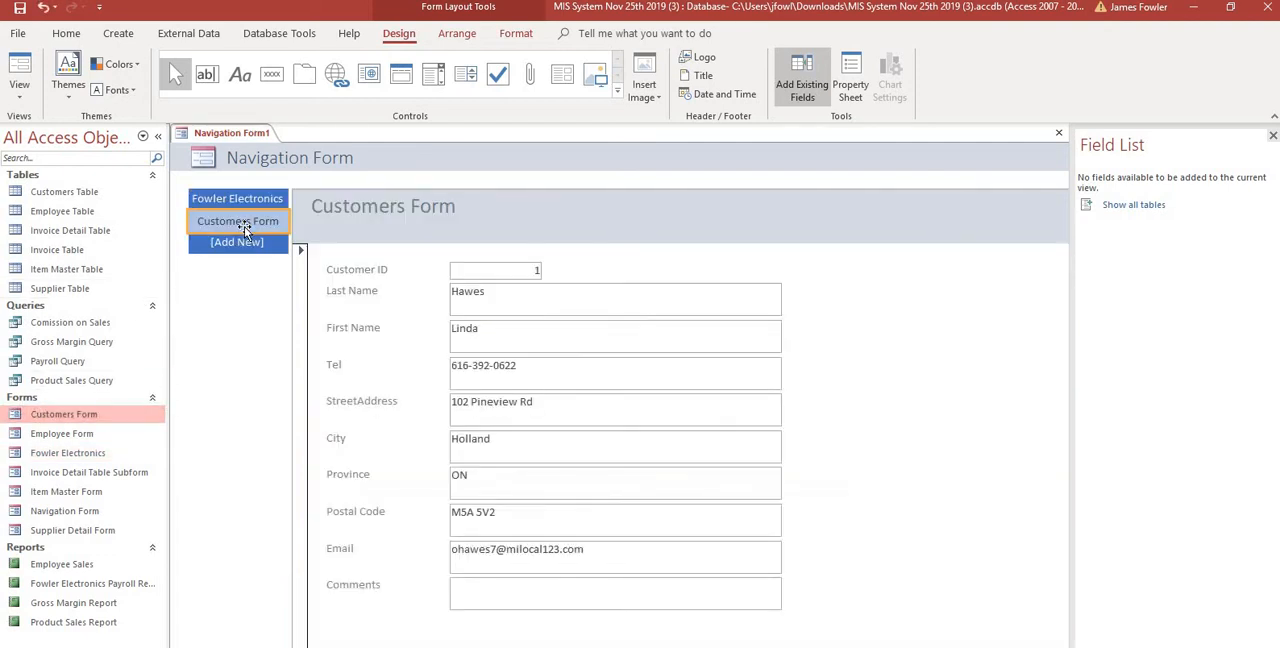
{"action": "mouse_move", "coordinate": [66, 491]}
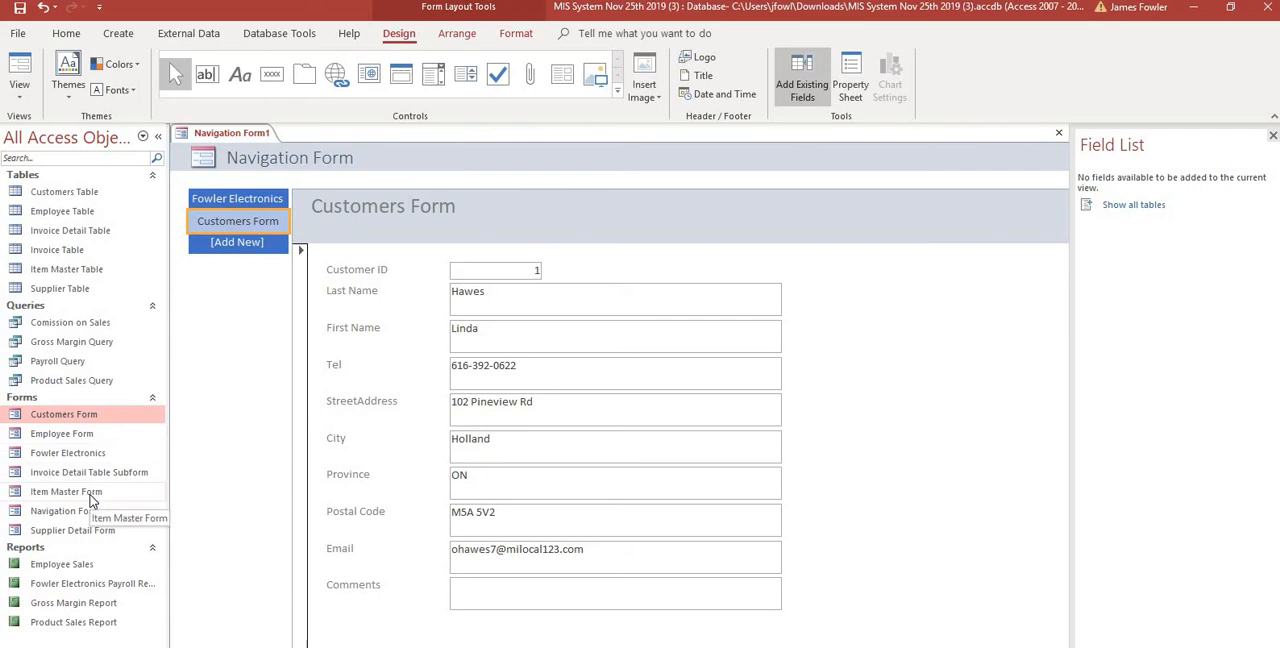
{"action": "left_click", "coordinate": [66, 491]}
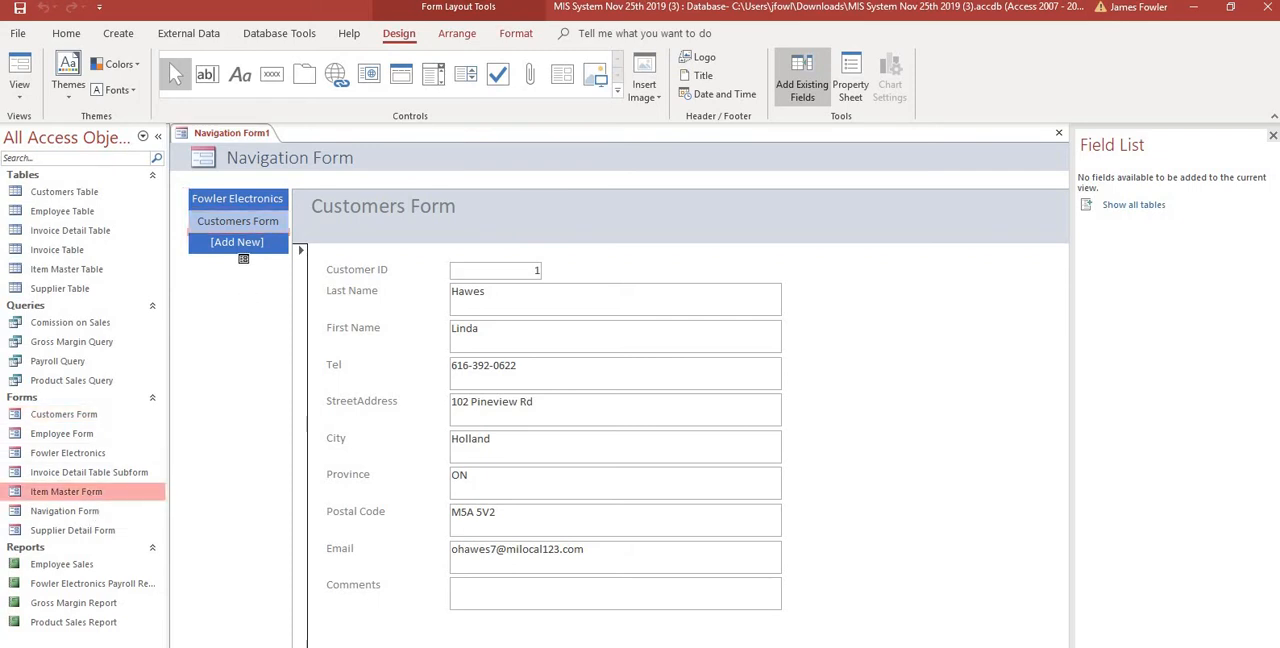
{"action": "left_click", "coordinate": [237, 242]}
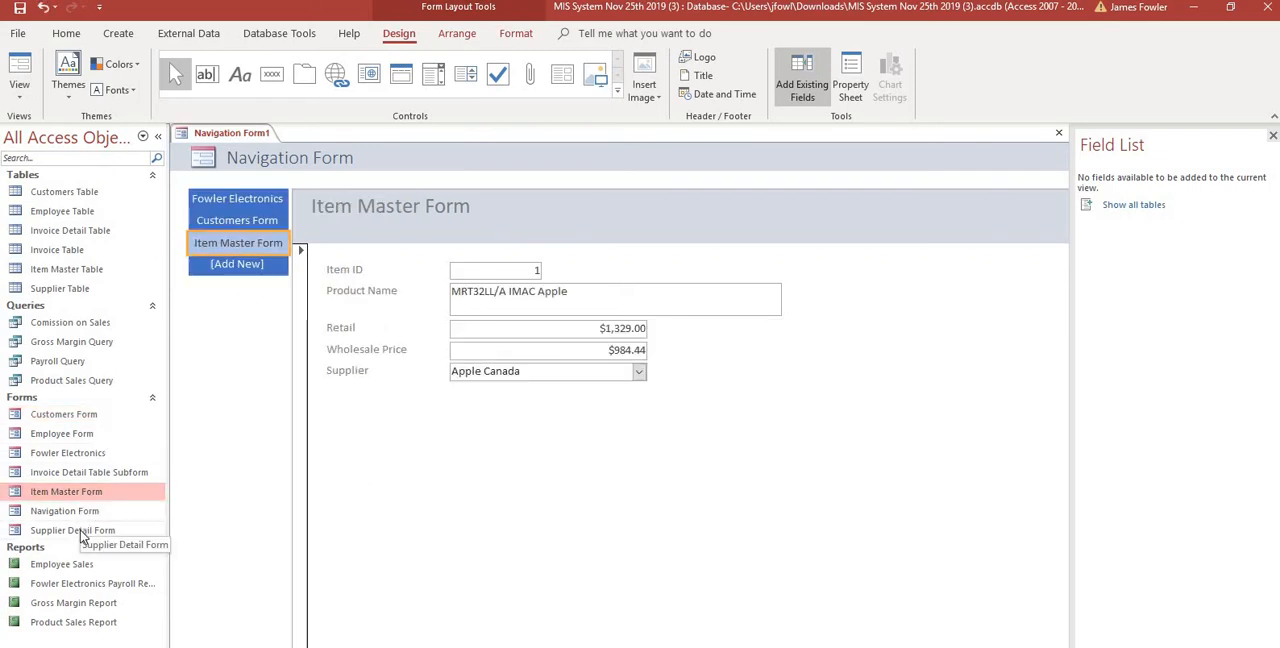
{"action": "left_click", "coordinate": [73, 530]}
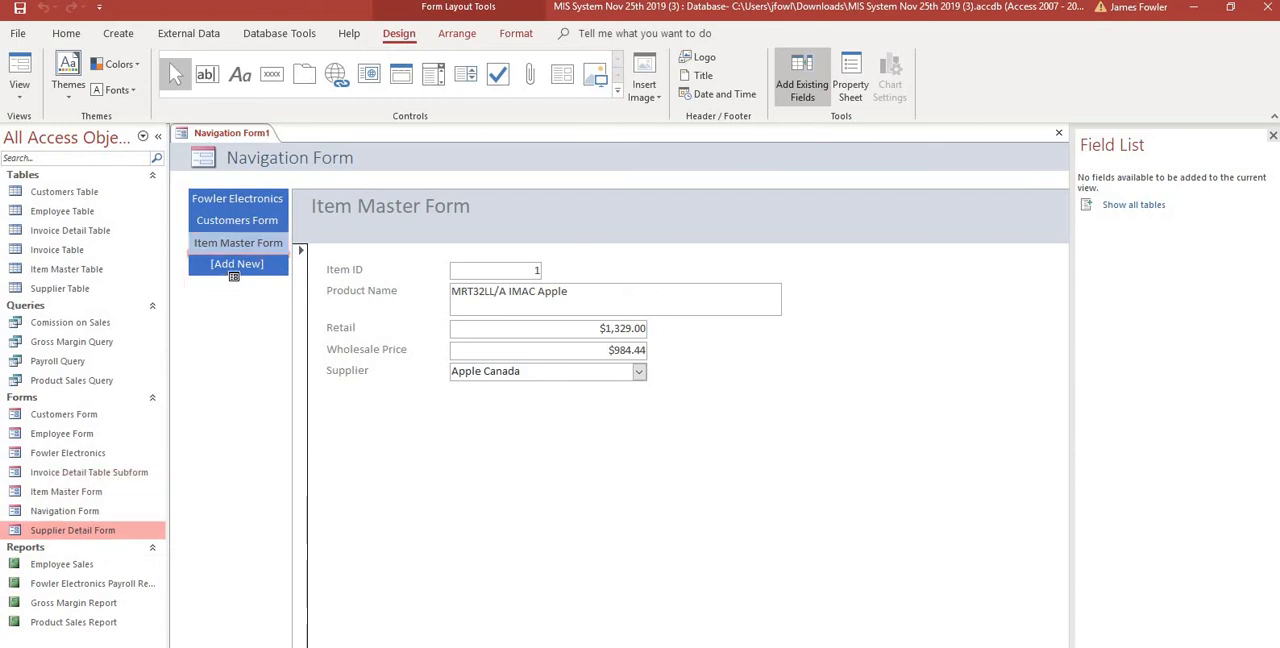
{"action": "left_click", "coordinate": [243, 264]}
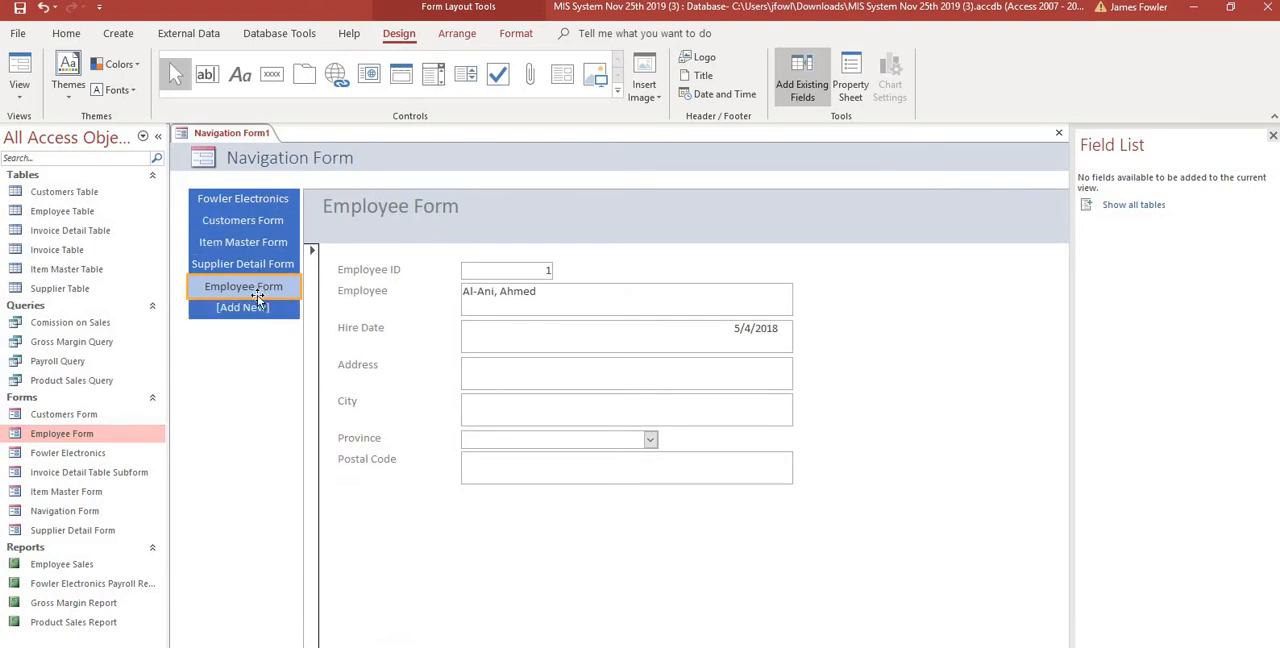
{"action": "mouse_move", "coordinate": [243, 307]}
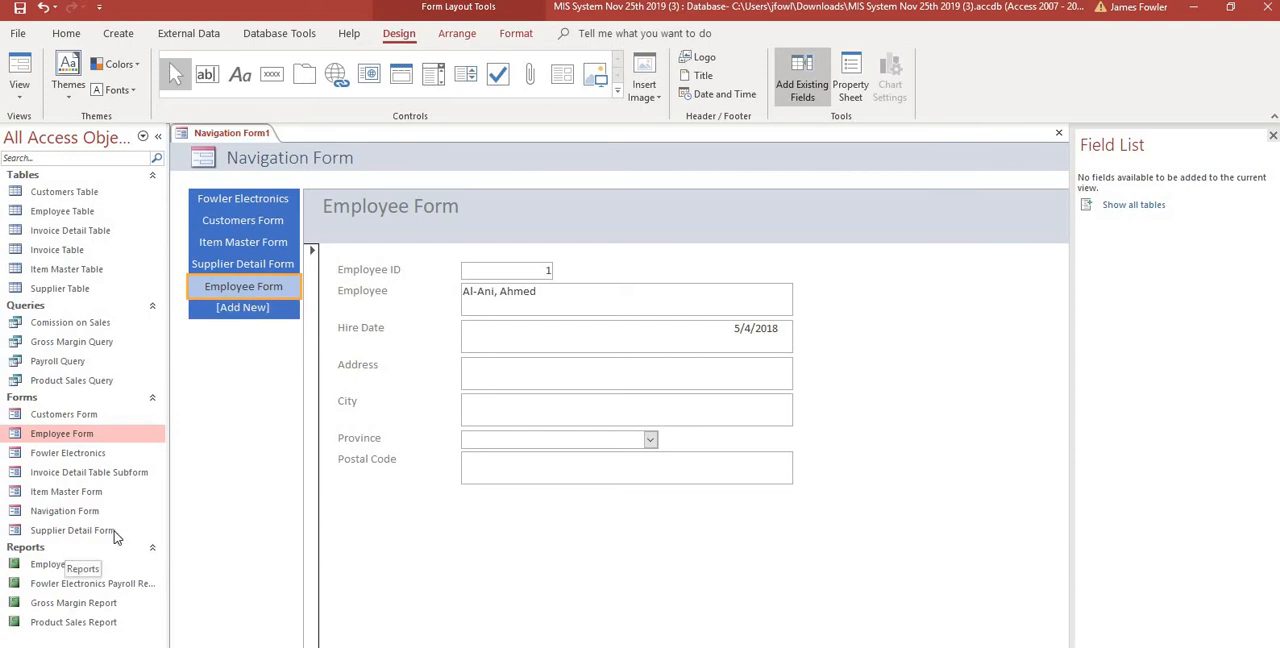
{"action": "mouse_move", "coordinate": [195, 518]}
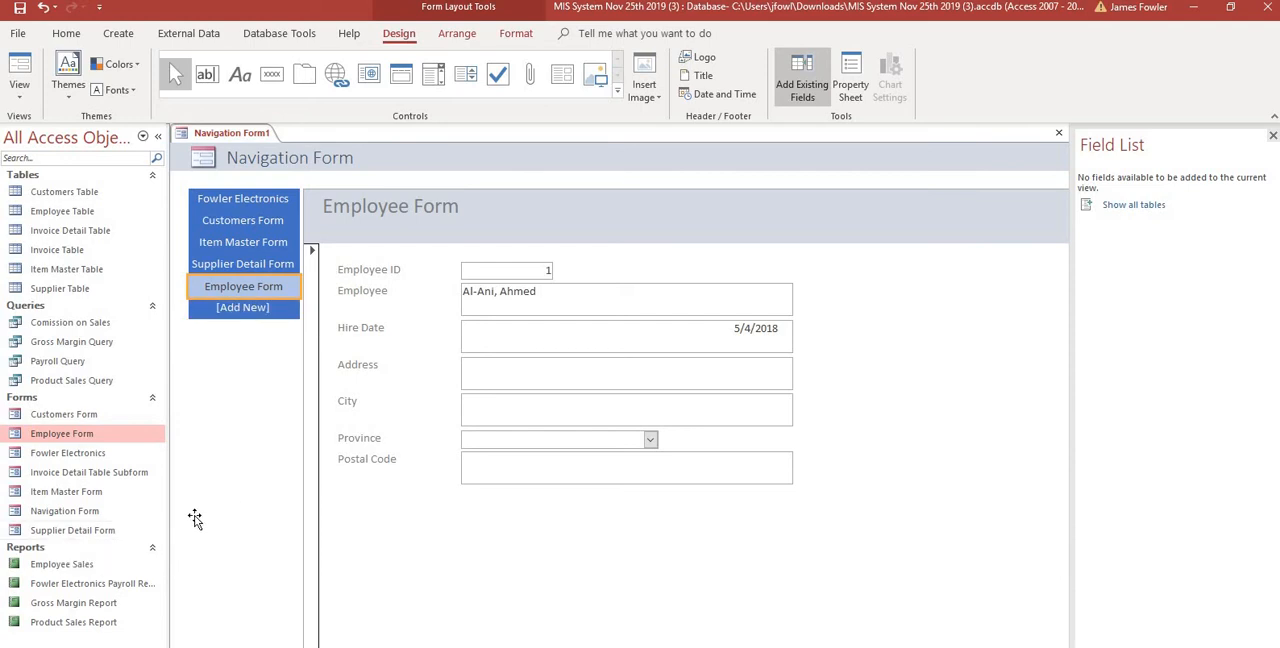
{"action": "mouse_move", "coordinate": [93, 602]}
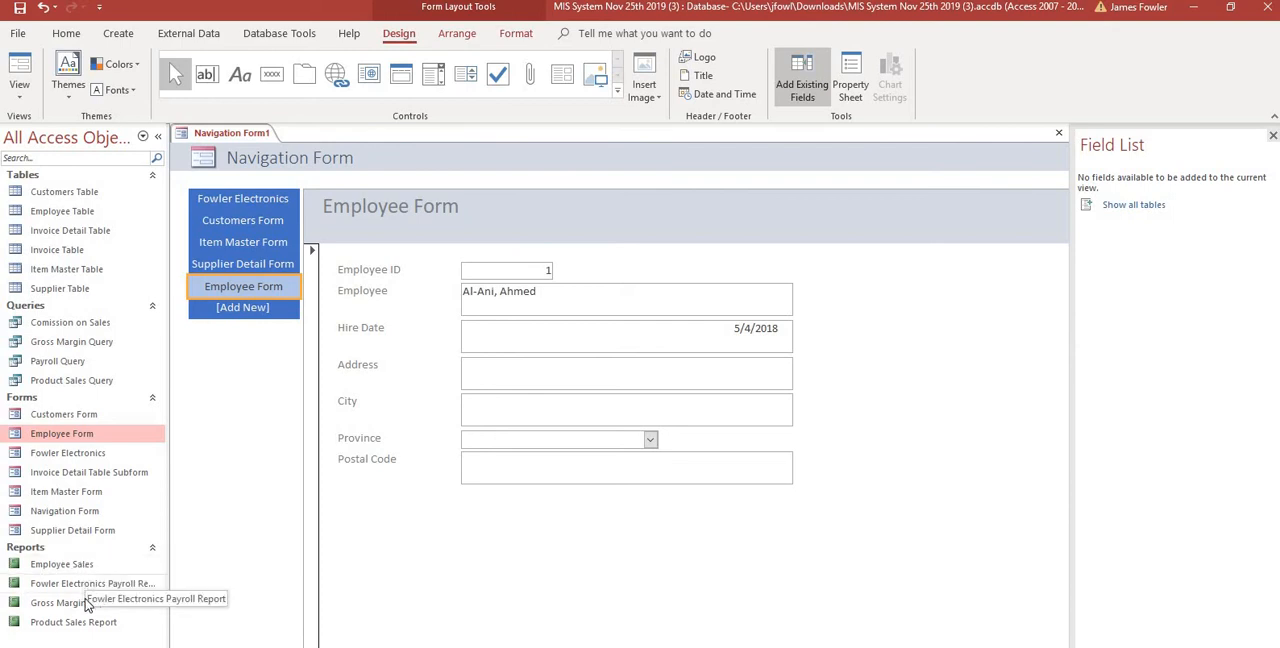
{"action": "mouse_move", "coordinate": [48, 547]}
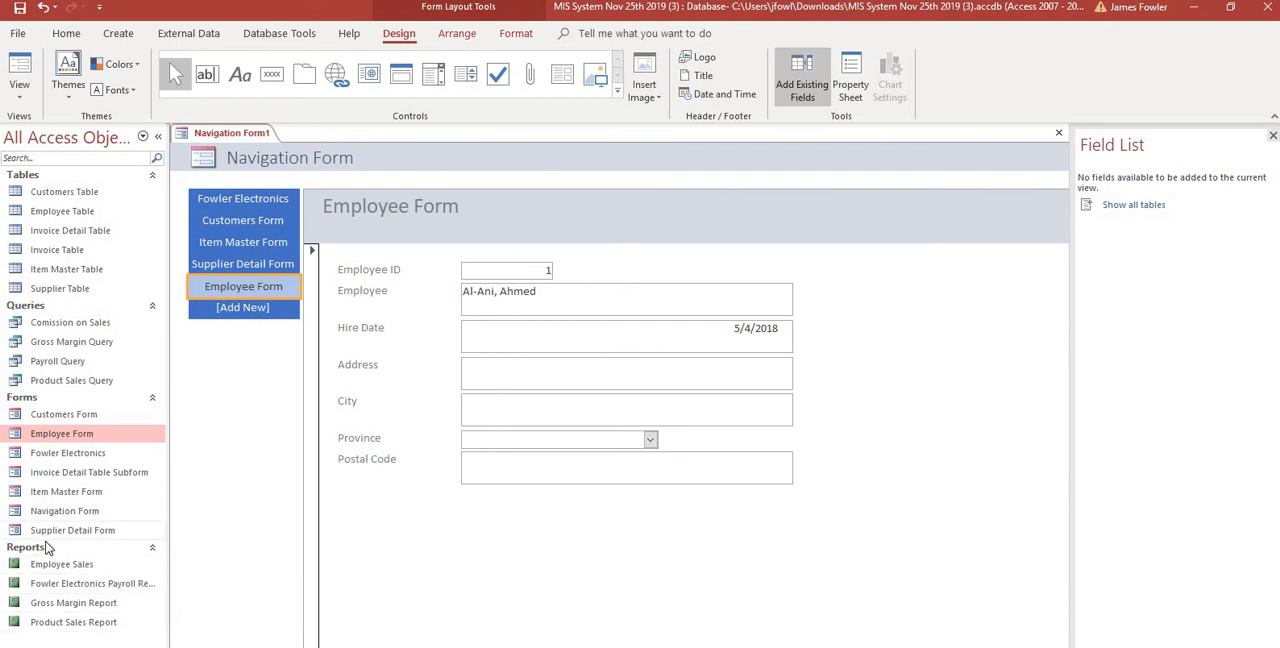
Step: Add Employee Sales, Gross Margin and Product Sales report tabs, then view the Fowler Electronics tab
{"action": "left_click", "coordinate": [62, 563]}
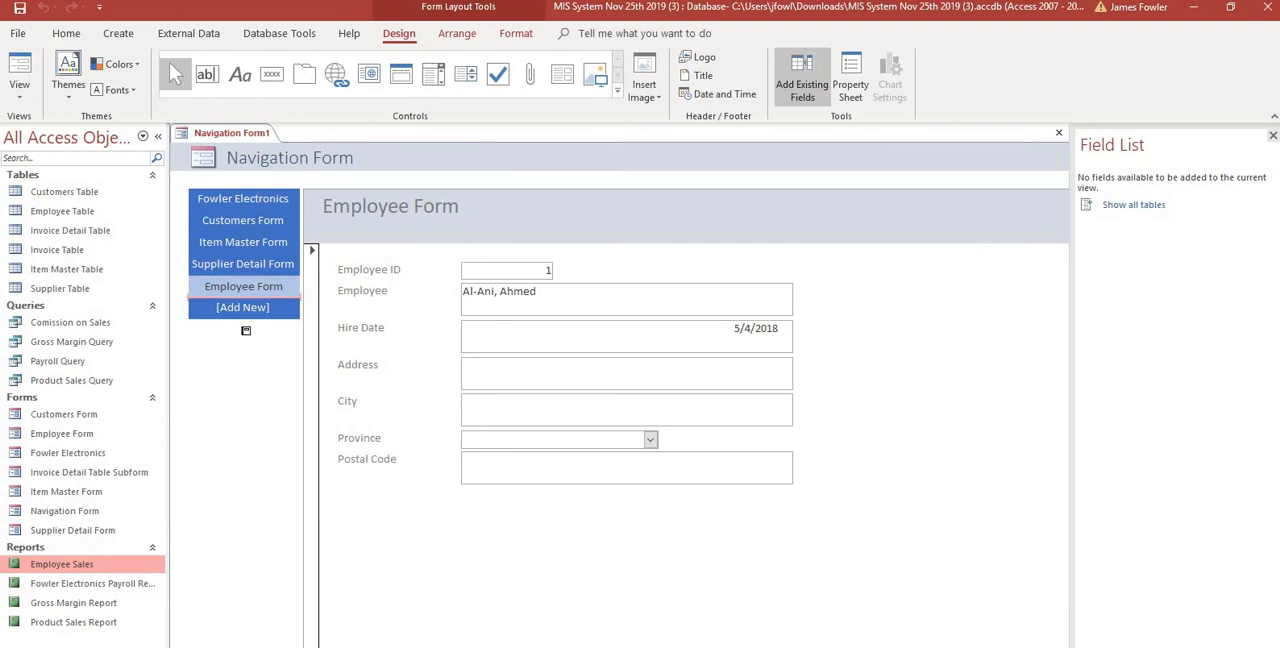
{"action": "left_click", "coordinate": [243, 307]}
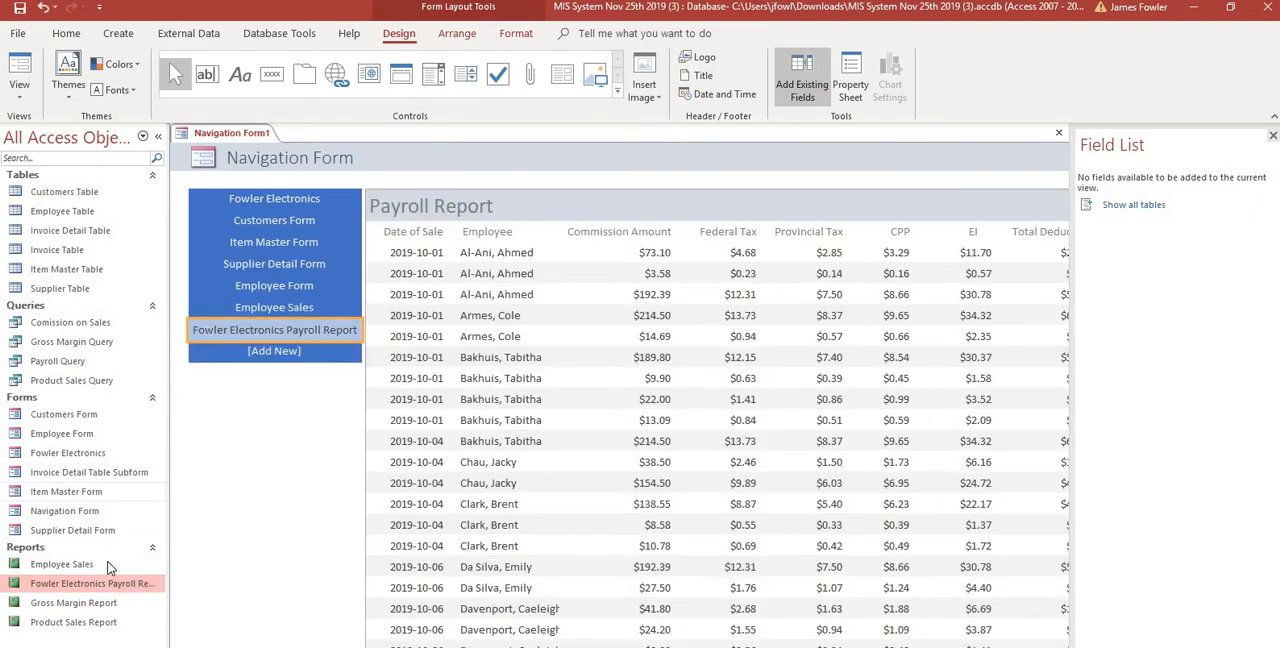
{"action": "left_click", "coordinate": [73, 602]}
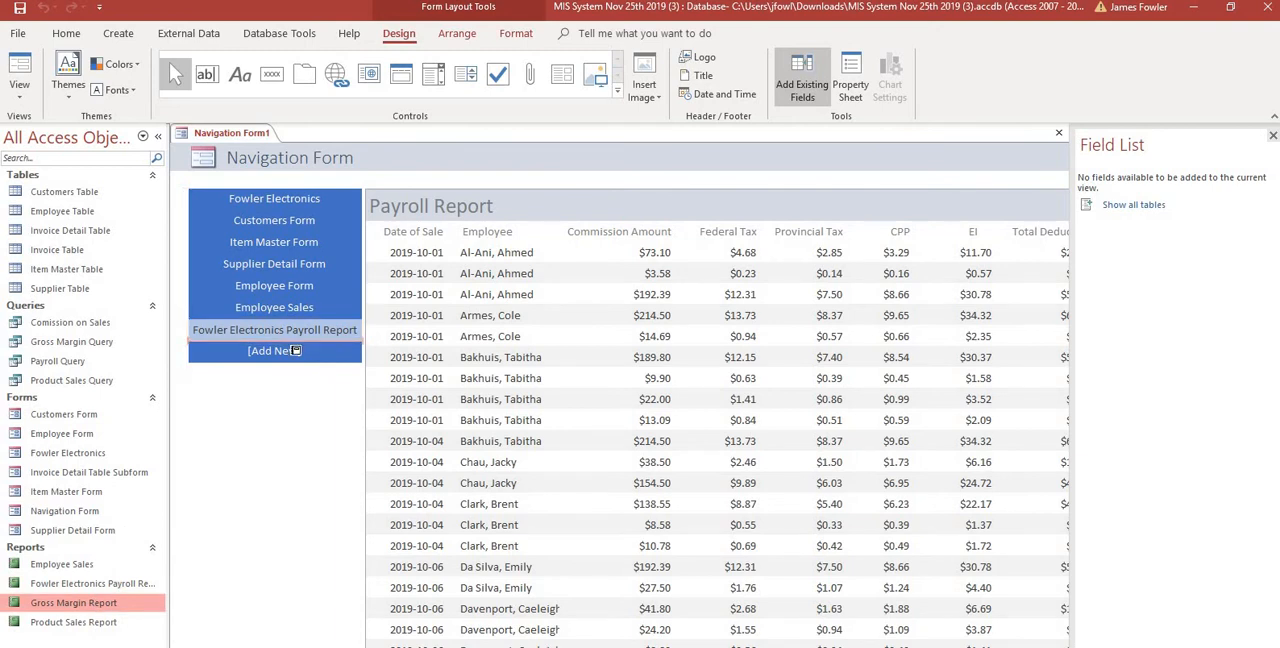
{"action": "left_click", "coordinate": [274, 351]}
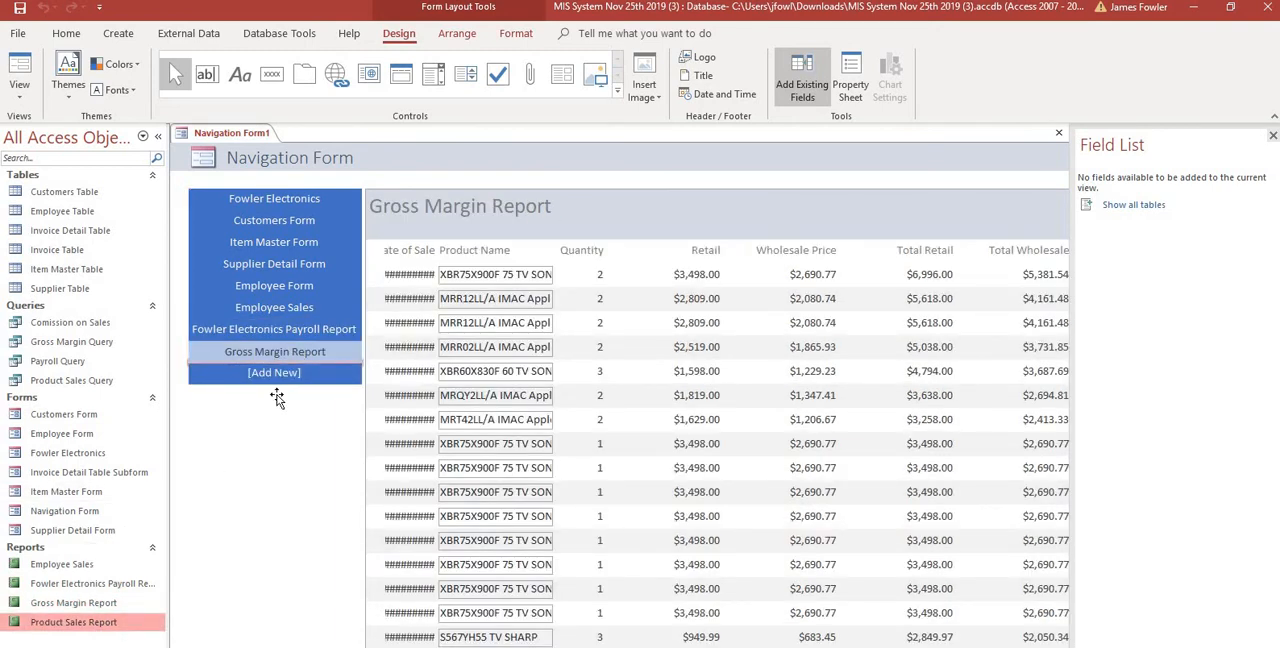
{"action": "left_click", "coordinate": [273, 372]}
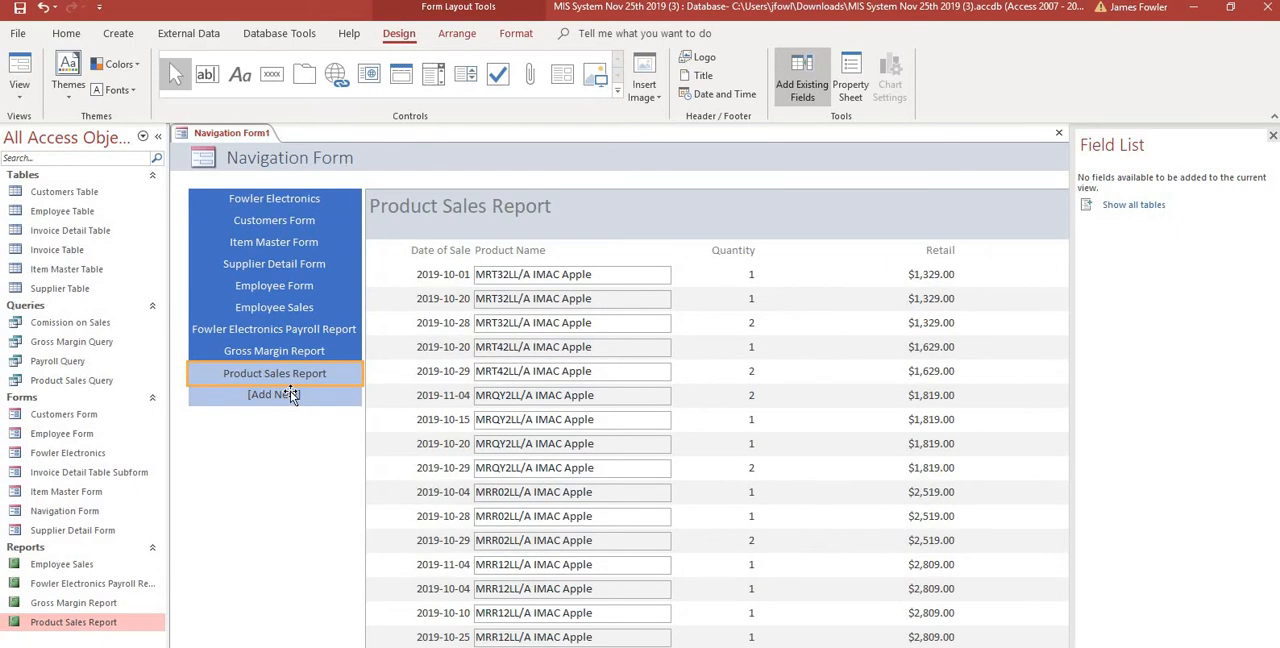
{"action": "left_click", "coordinate": [274, 198]}
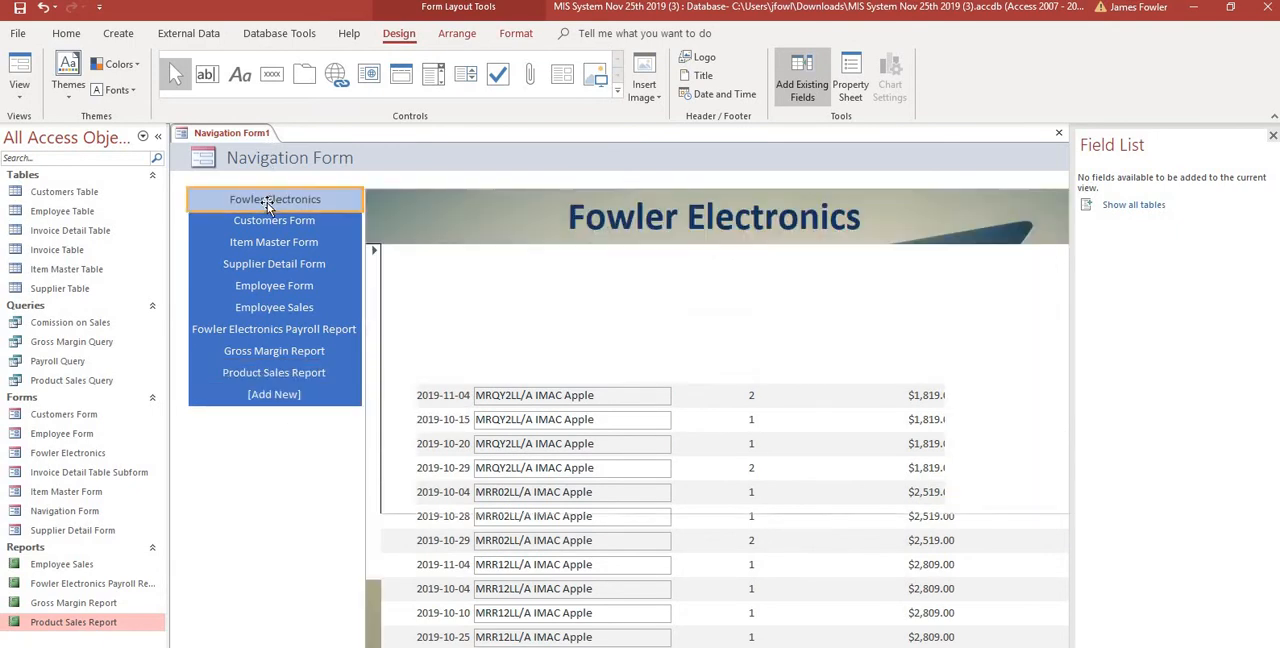
Step: Save the navigation form with the default name Navigation Form1
{"action": "left_click", "coordinate": [275, 199]}
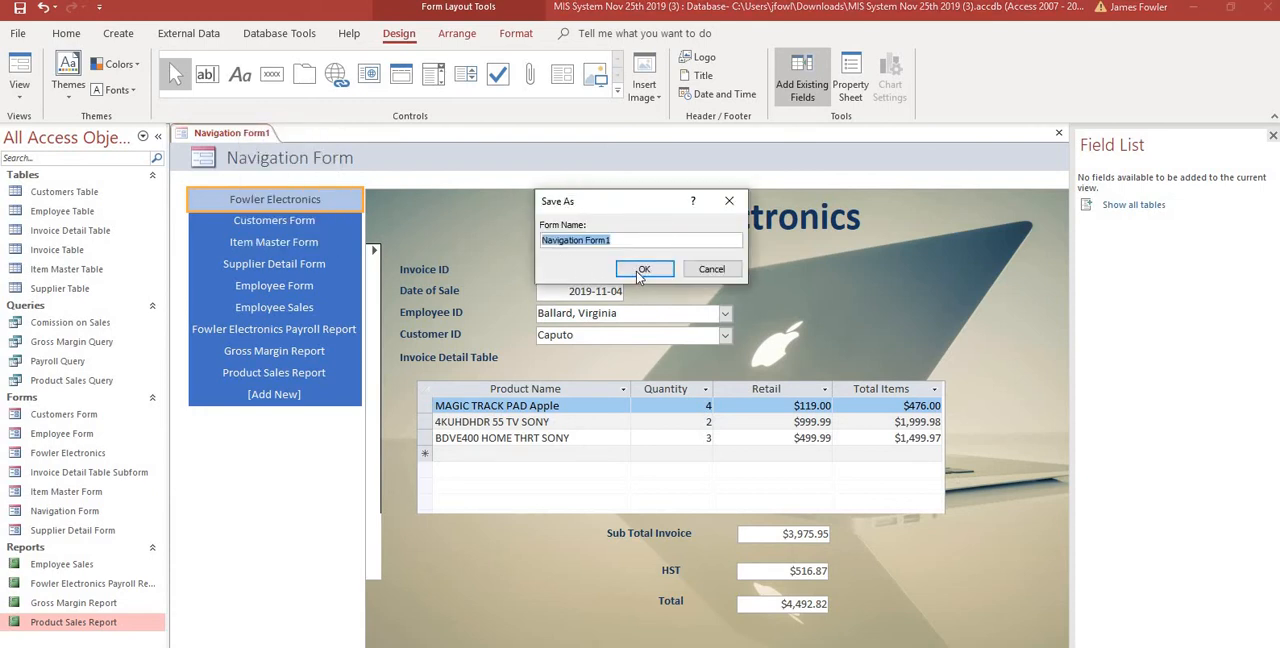
{"action": "left_click", "coordinate": [644, 269]}
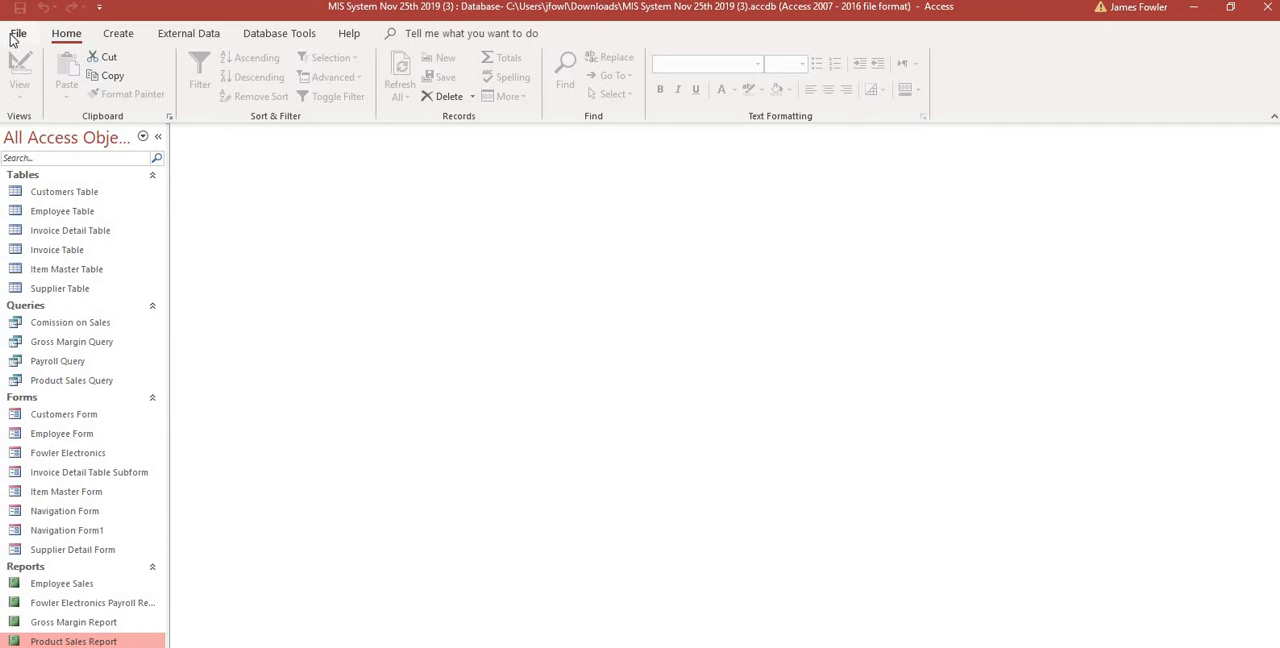
Step: Start saving an Access Database copy to the Desktop named Fowler Elect Backup
{"action": "left_click", "coordinate": [18, 33]}
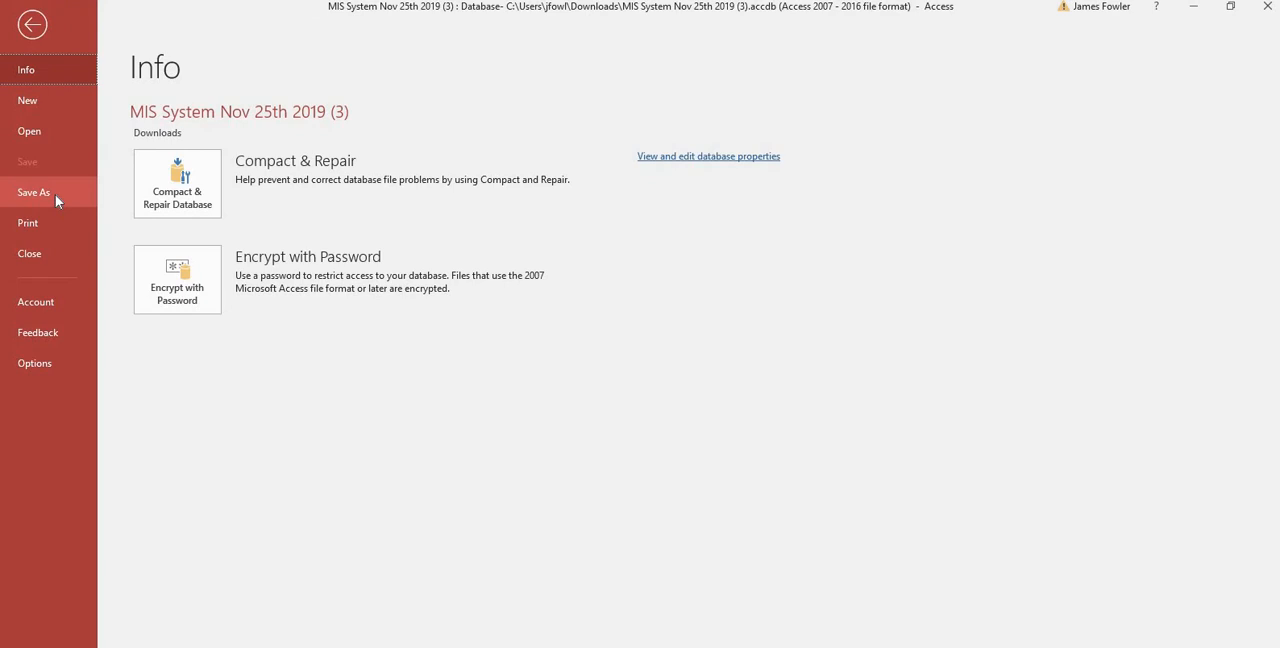
{"action": "left_click", "coordinate": [33, 192]}
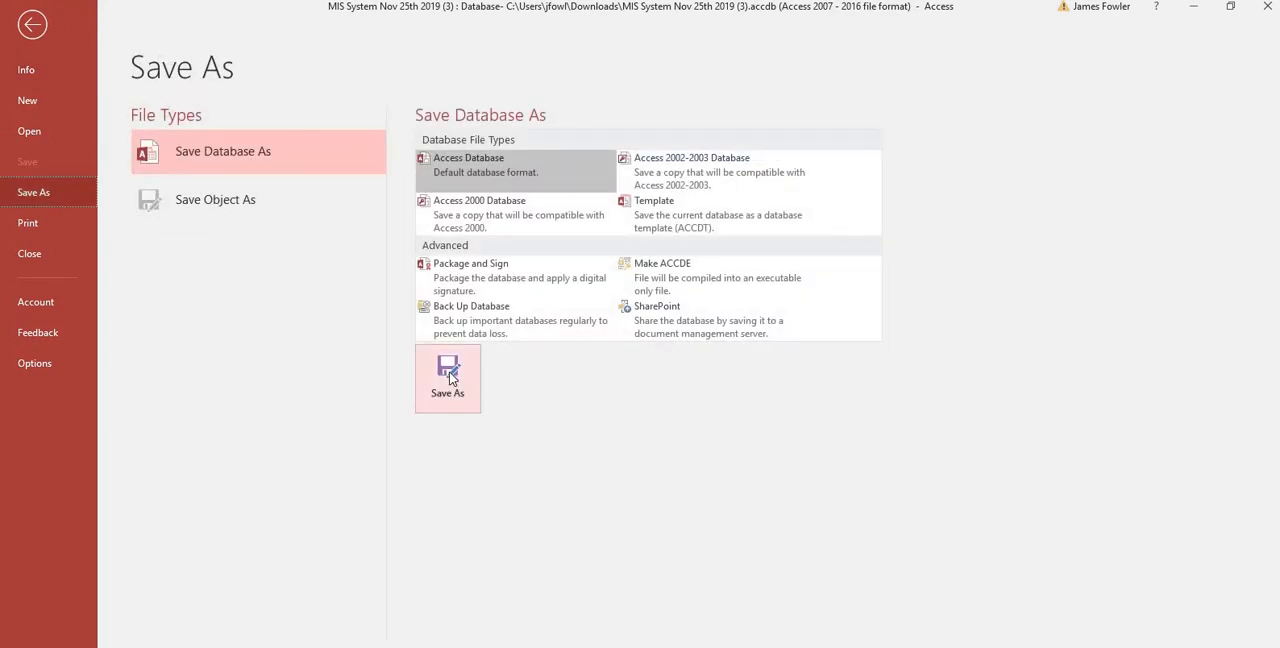
{"action": "left_click", "coordinate": [447, 378]}
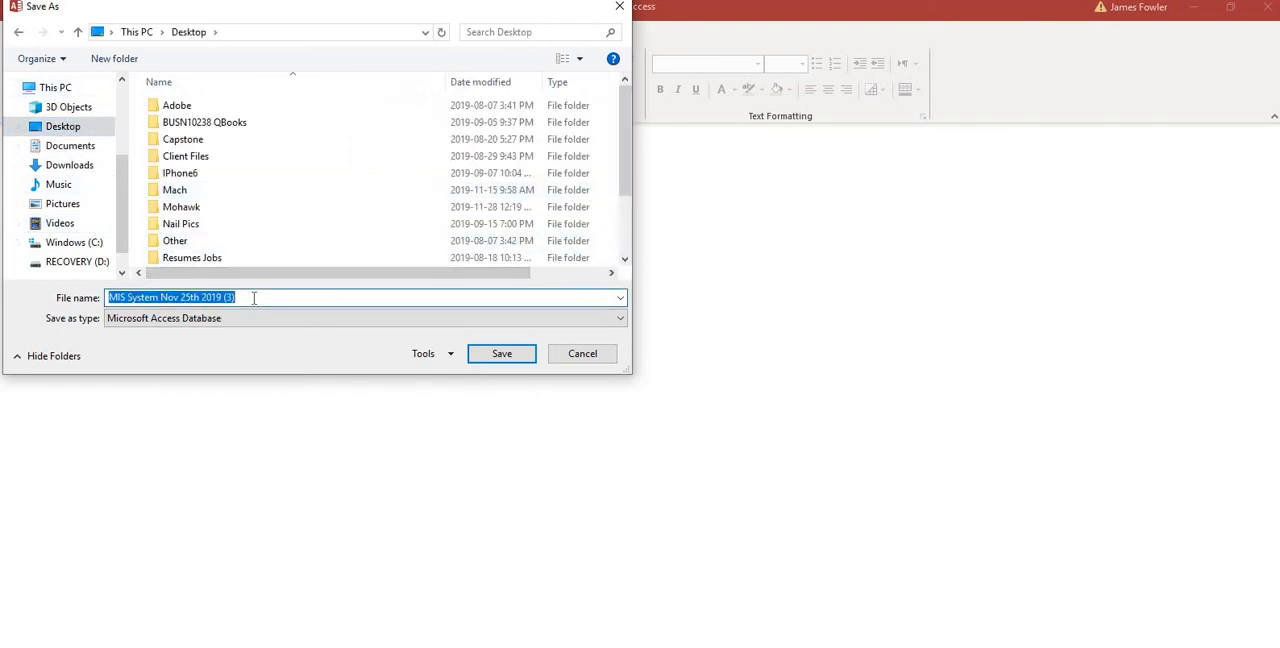
{"action": "type", "text": "Fowler"}
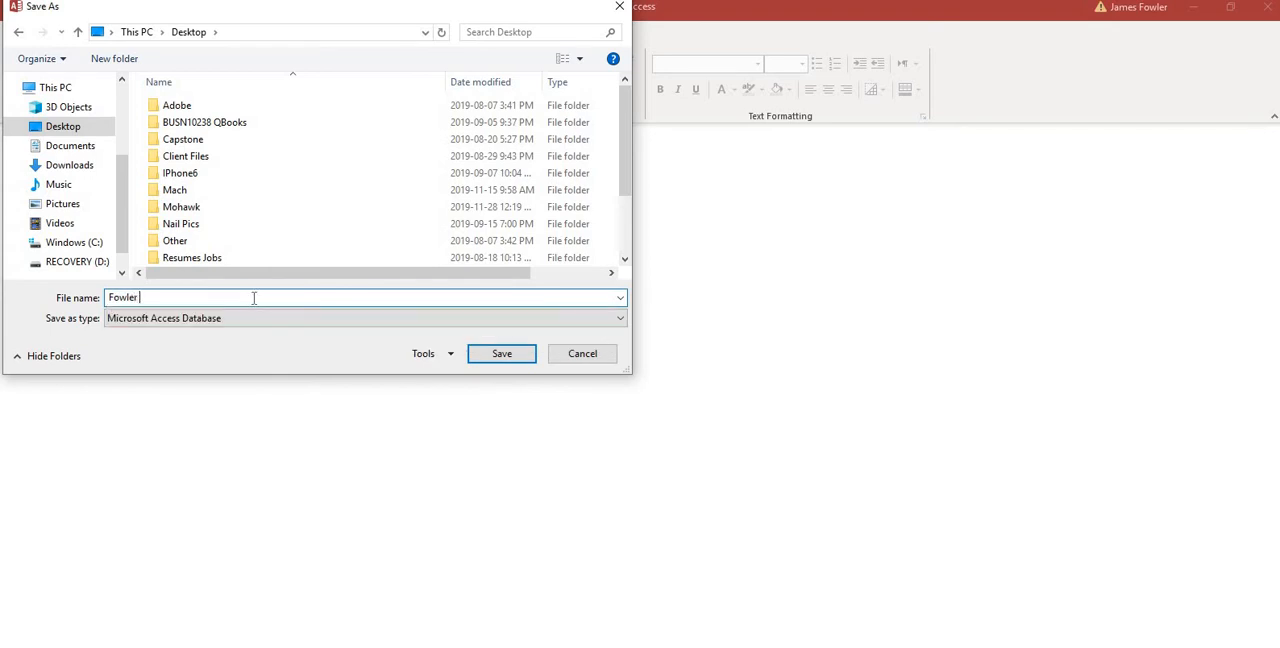
{"action": "type", "text": "Elect Back"}
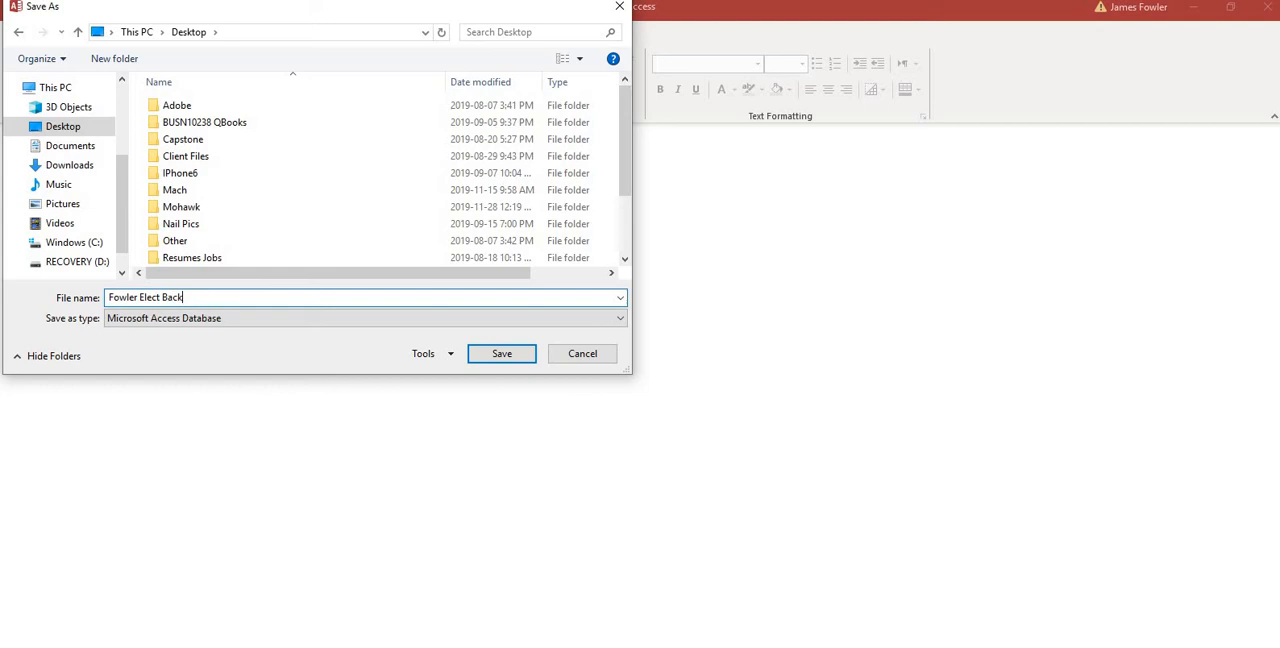
{"action": "type", "text": "up"}
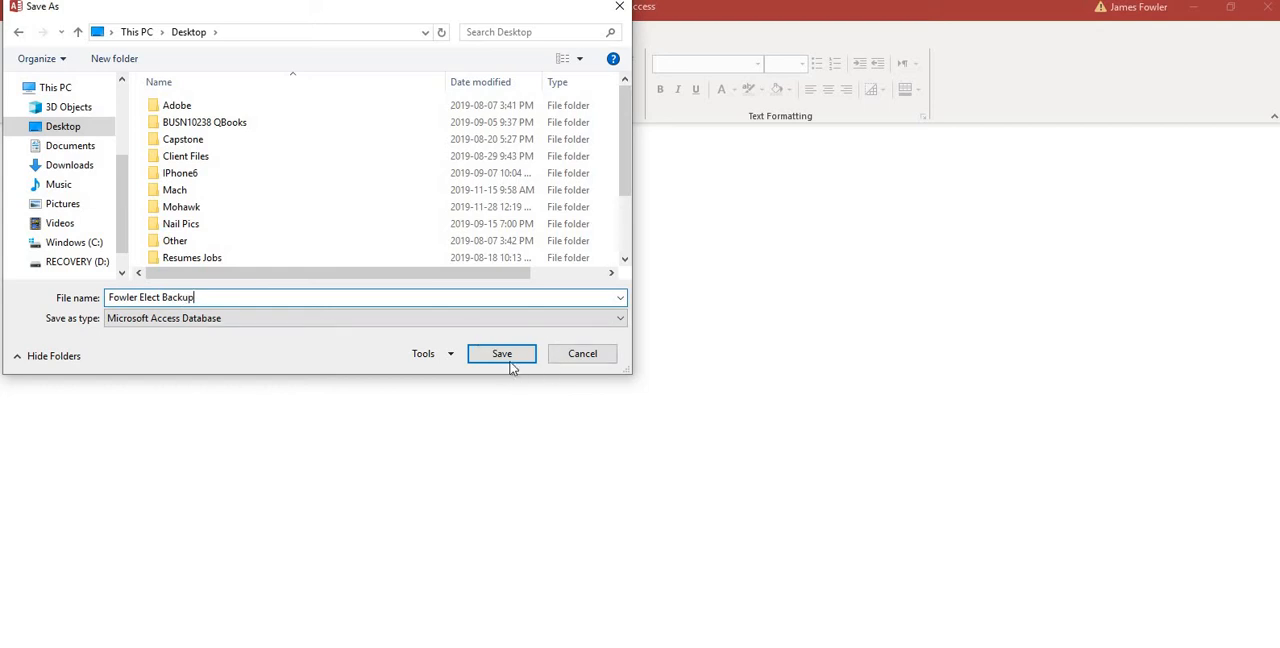
Step: Confirm saving Fowler Elect Backup and enable the copy's active content
{"action": "left_click", "coordinate": [502, 353]}
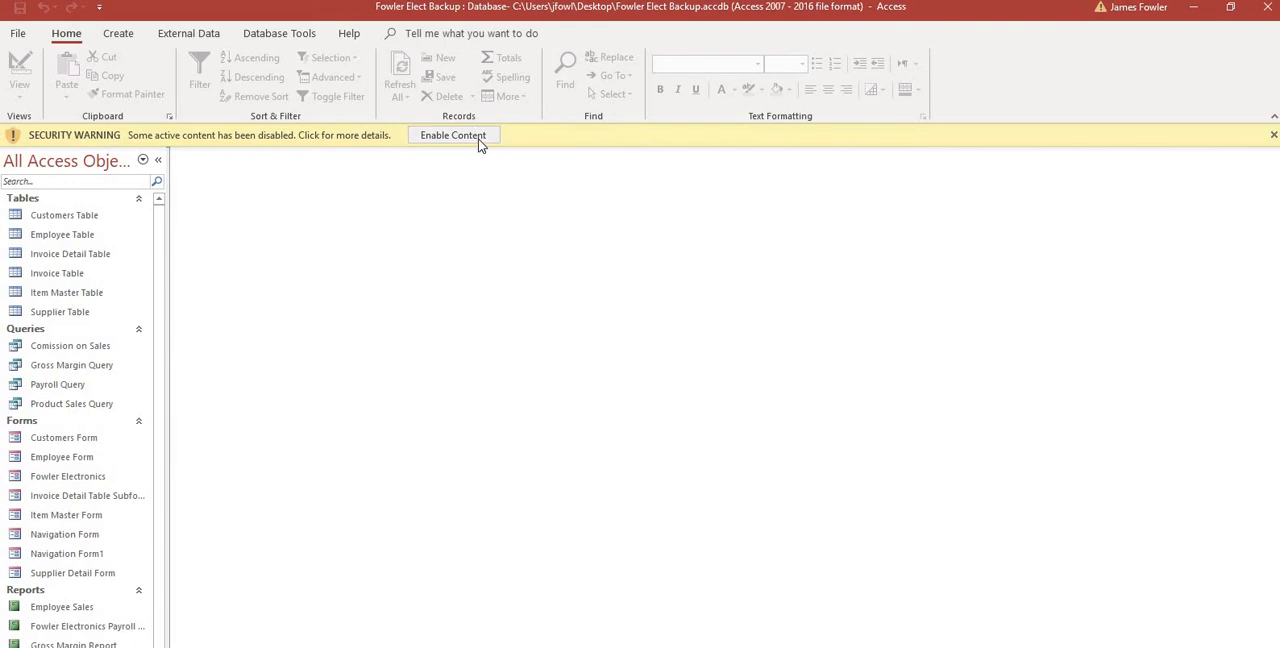
{"action": "left_click", "coordinate": [452, 135]}
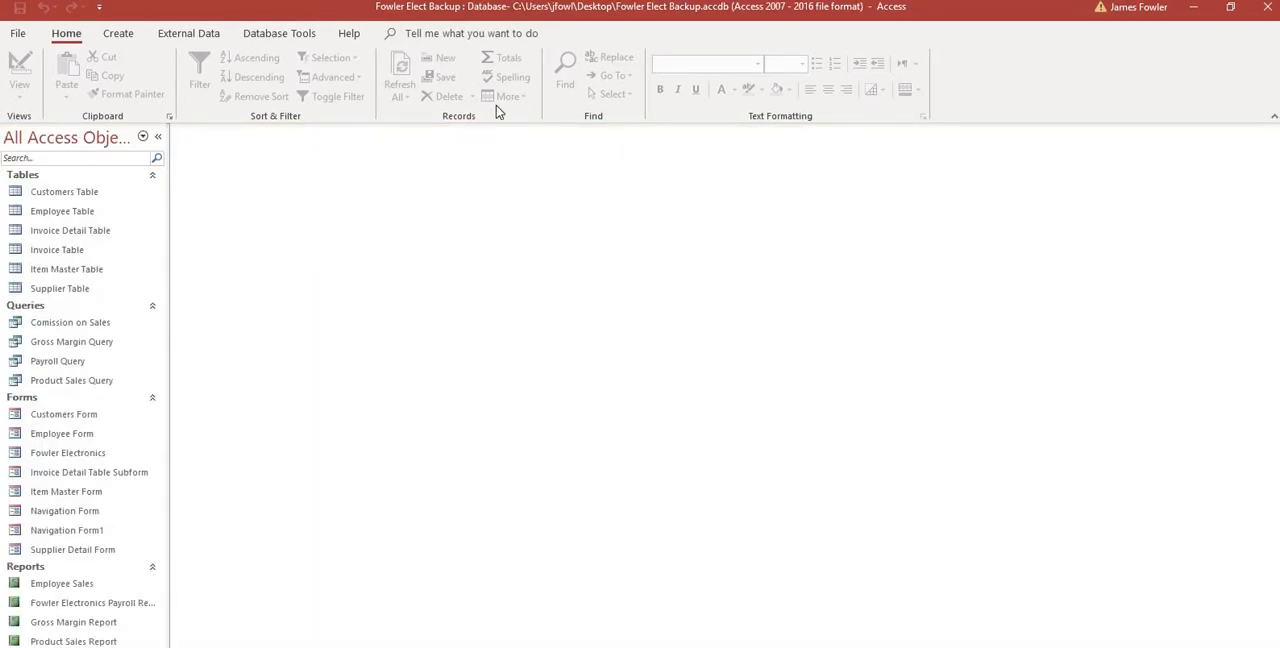
{"action": "mouse_move", "coordinate": [1125, 316]}
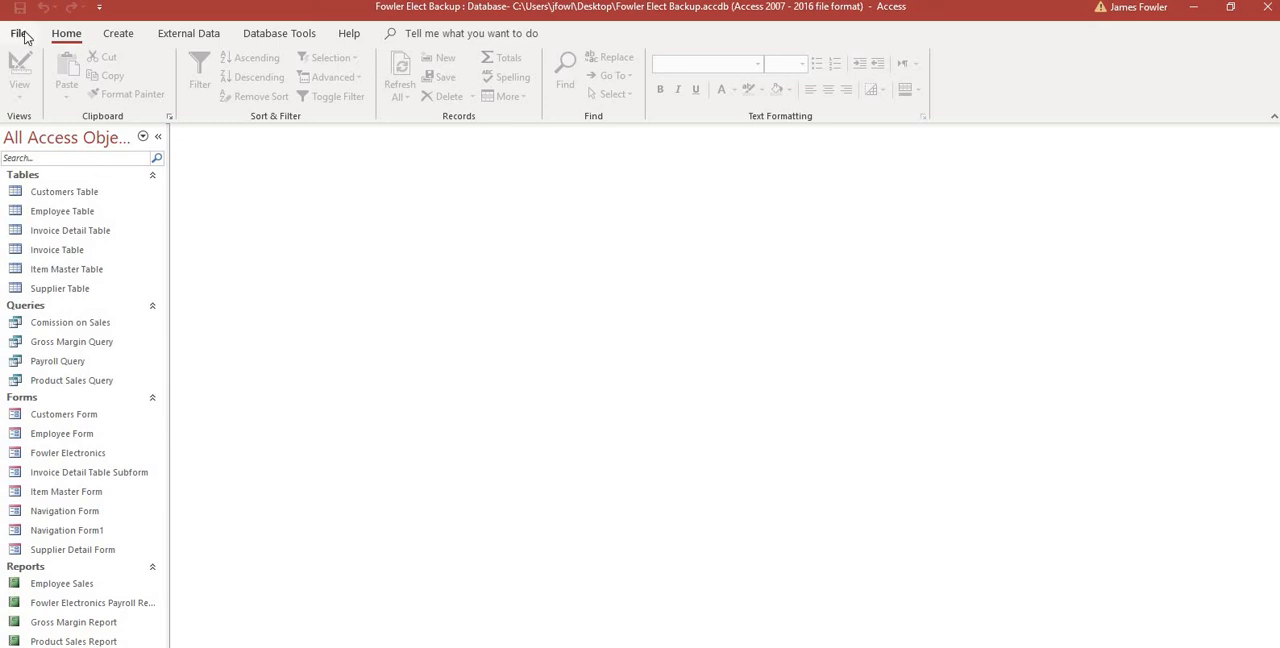
Step: Open the Access Options dialog from the File view
{"action": "left_click", "coordinate": [19, 33]}
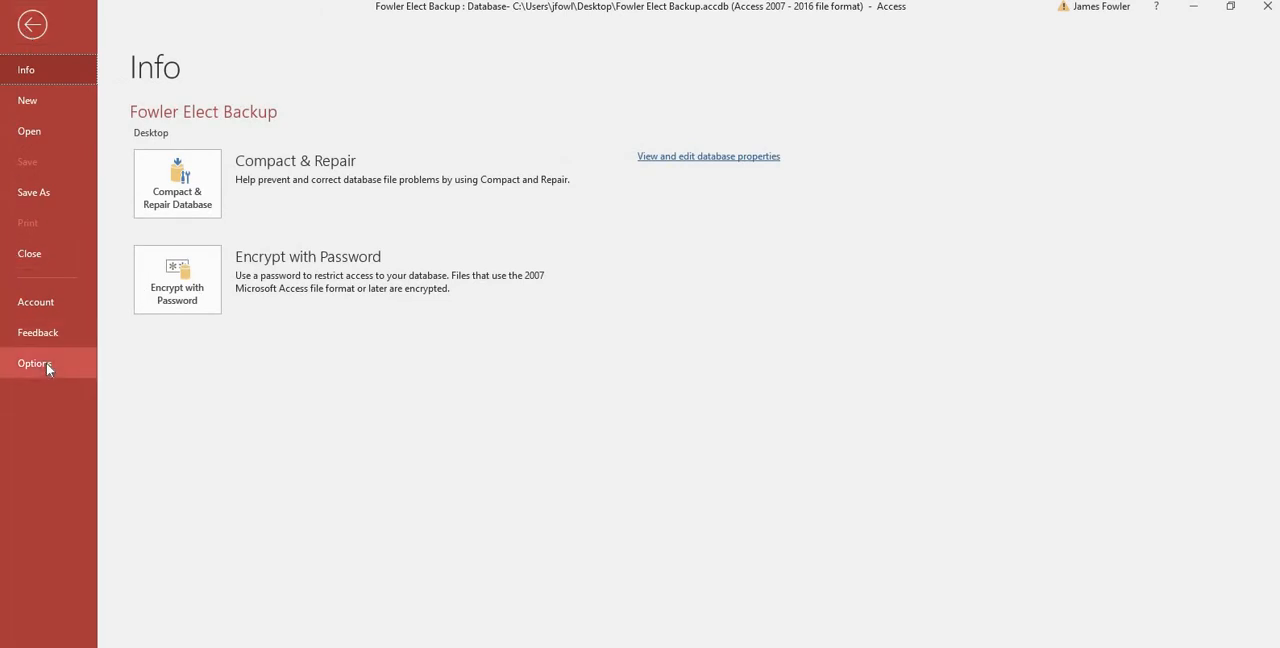
{"action": "left_click", "coordinate": [31, 24]}
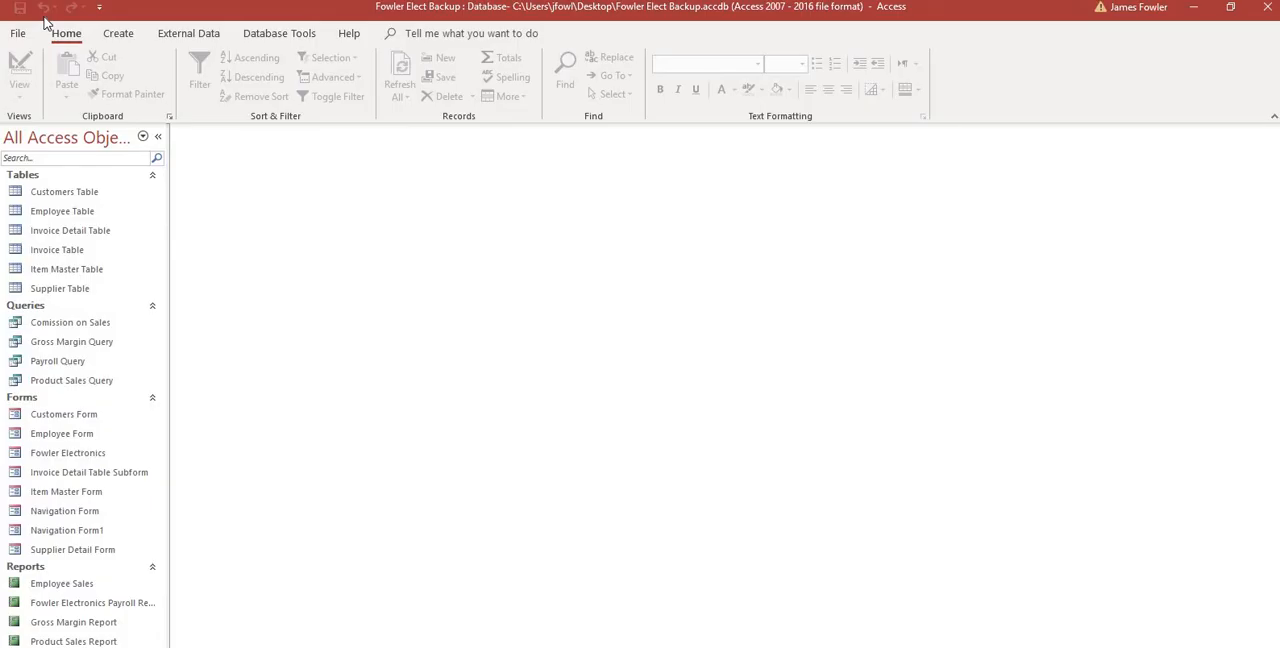
{"action": "left_click", "coordinate": [17, 33]}
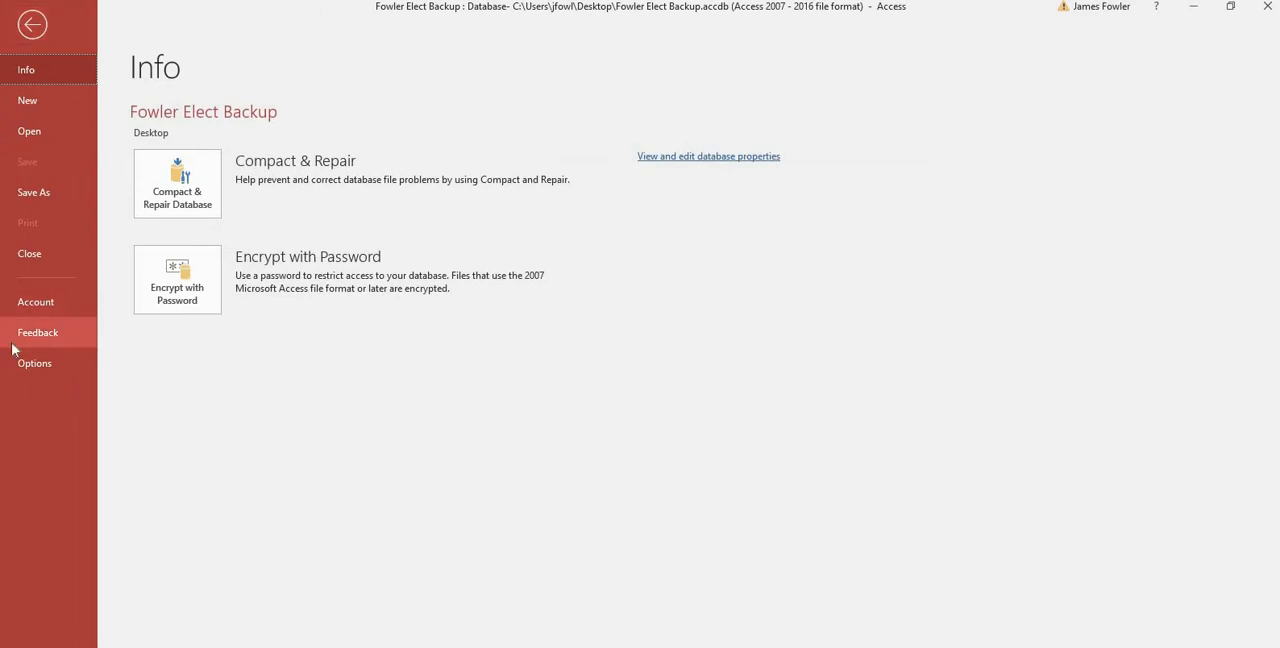
{"action": "left_click", "coordinate": [34, 363]}
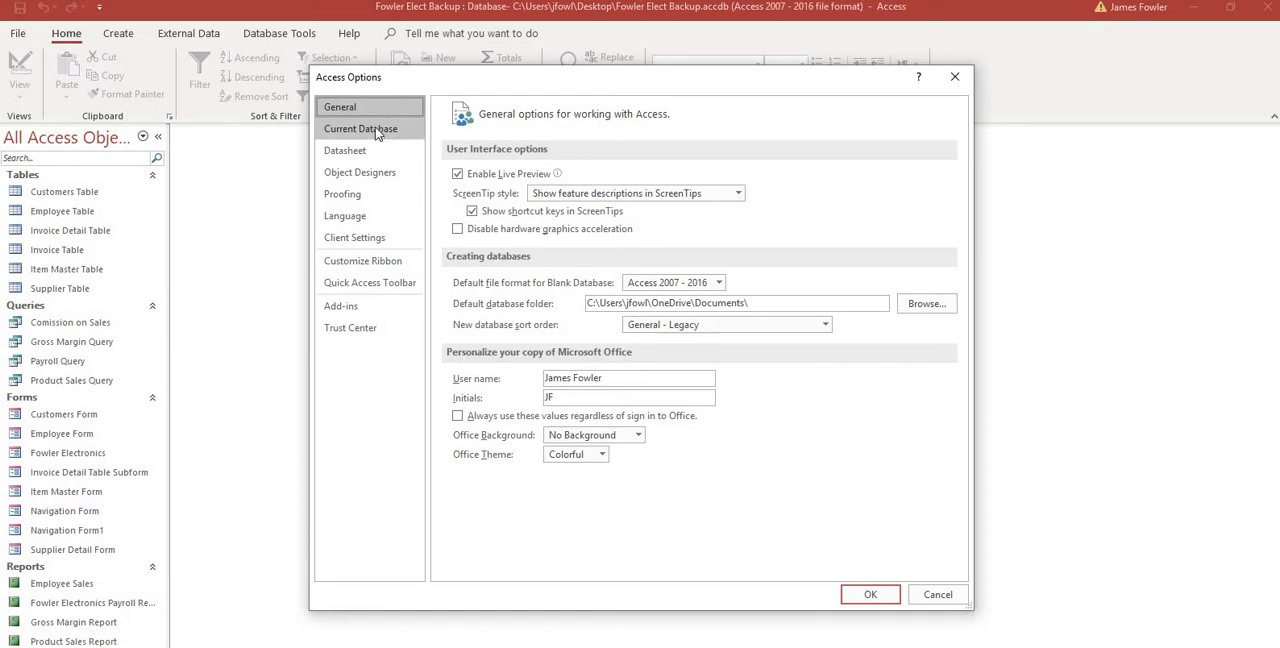
Step: Under Current Database, set Application Title 'Fowler Electronics Inc' and Display Form 'Navigation Form'
{"action": "left_click", "coordinate": [360, 128]}
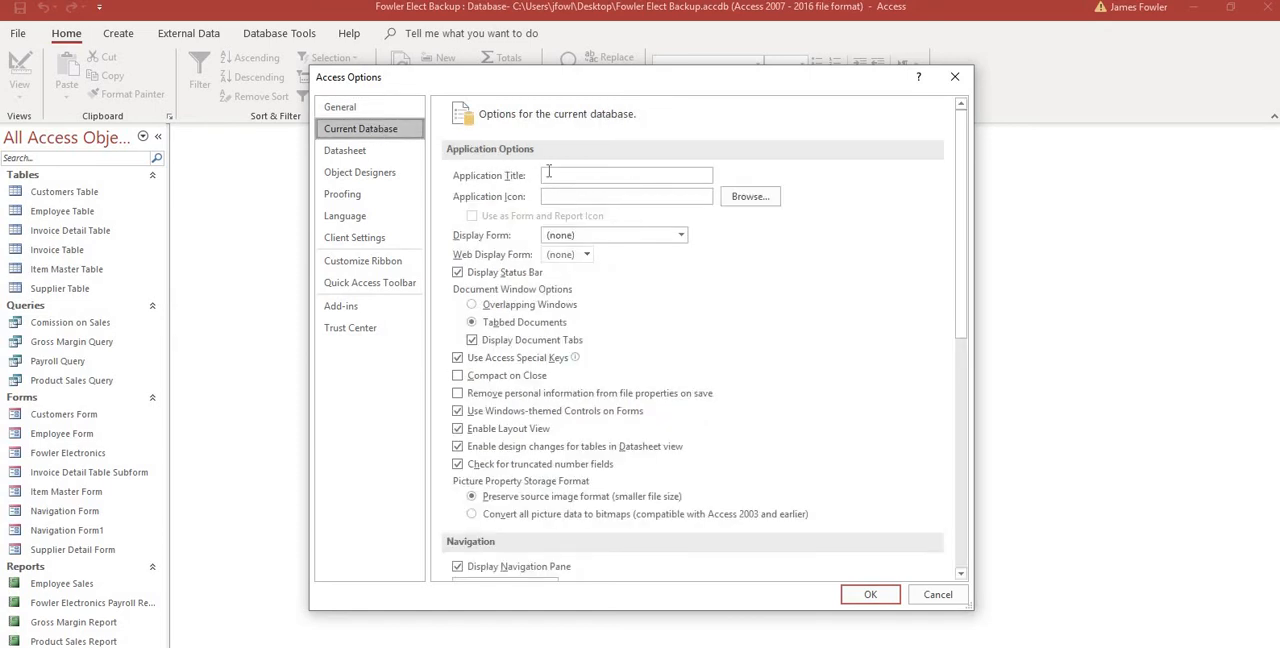
{"action": "left_click", "coordinate": [625, 175]}
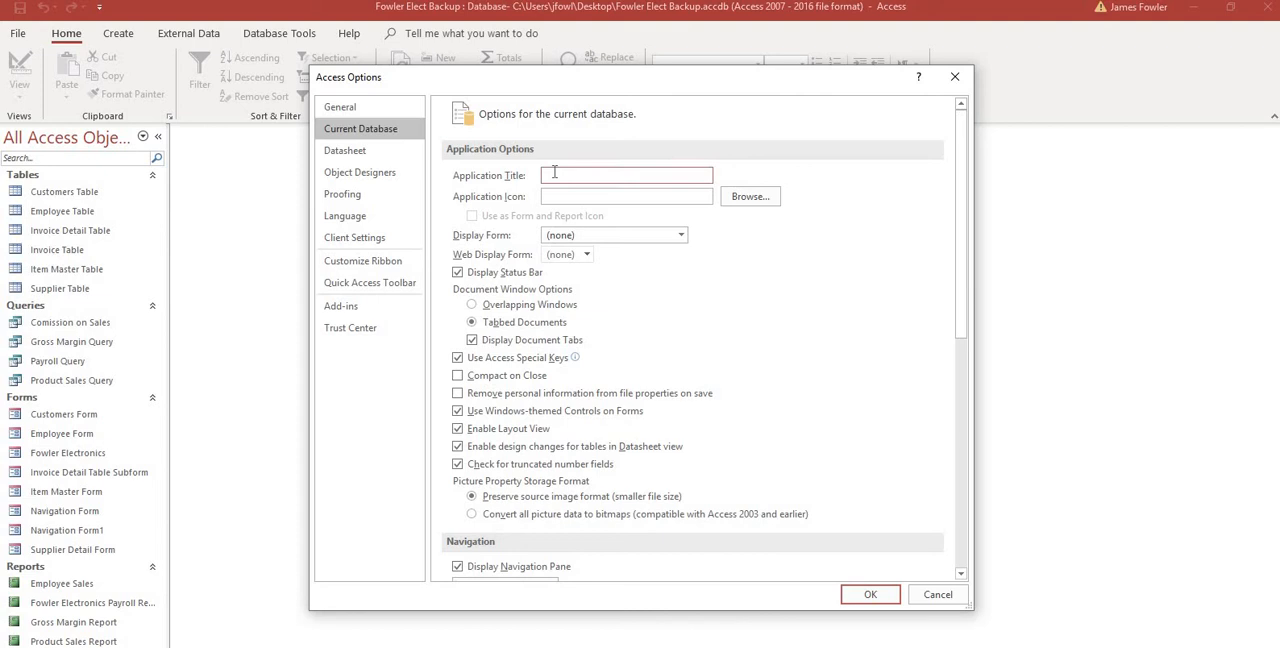
{"action": "type", "text": "Fowler"}
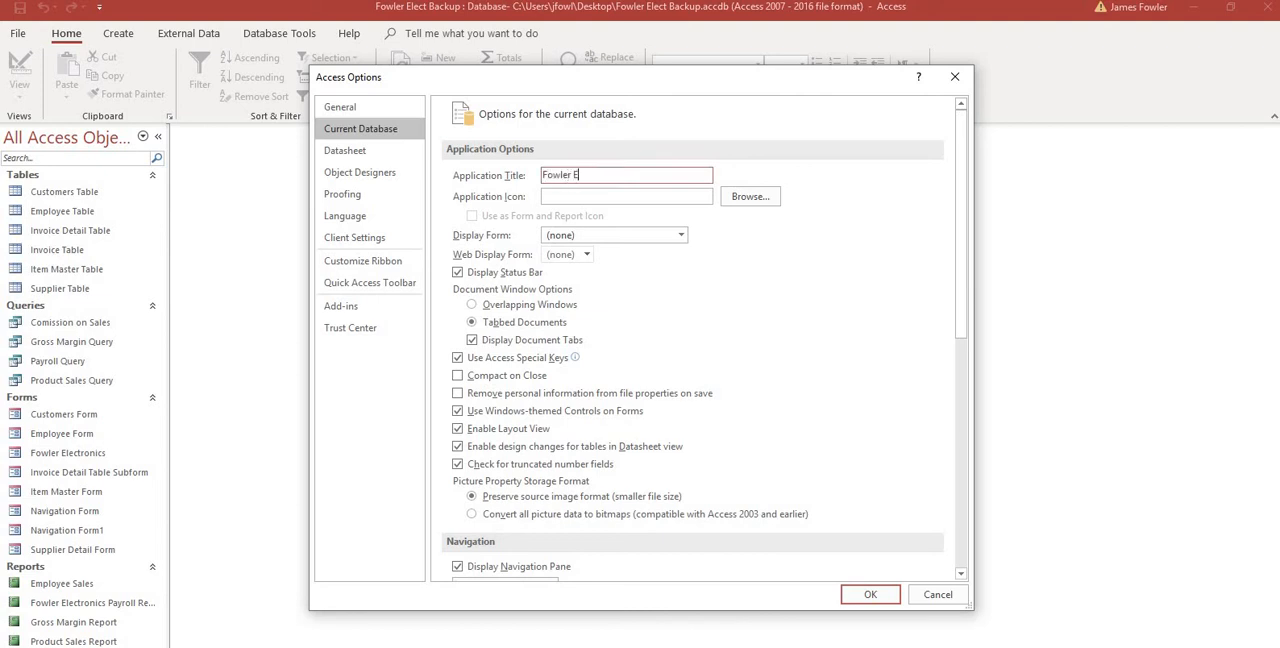
{"action": "type", "text": "Electro"}
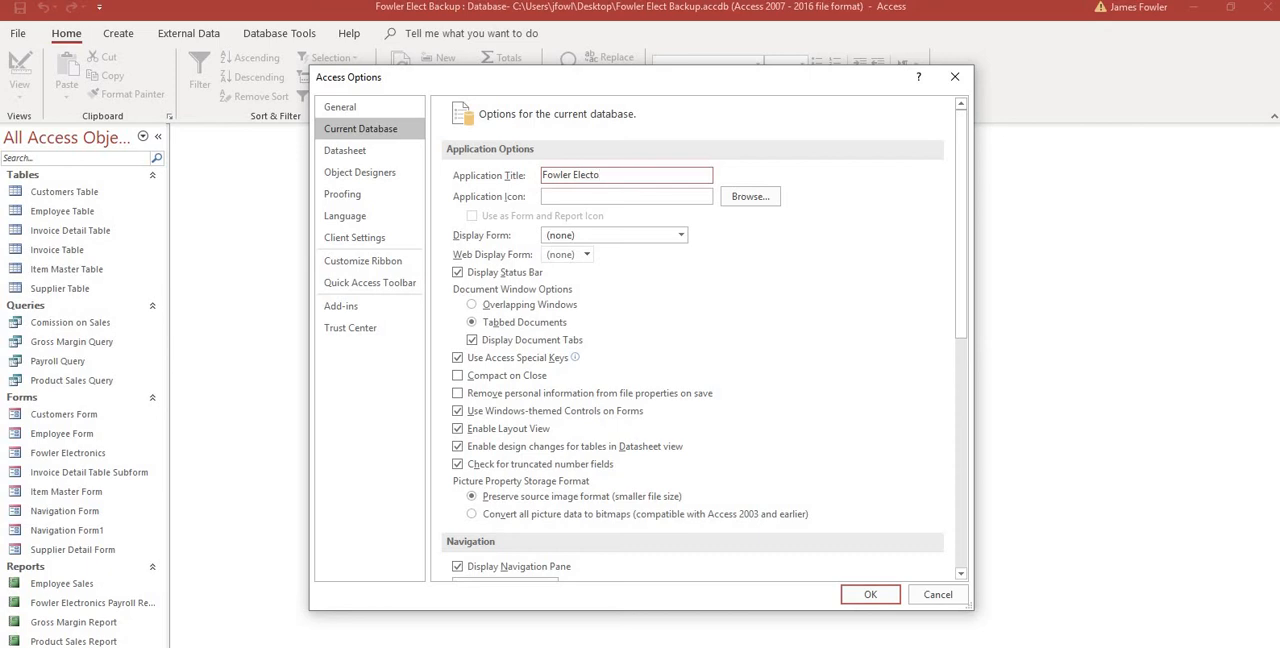
{"action": "key", "text": "Backspace"}
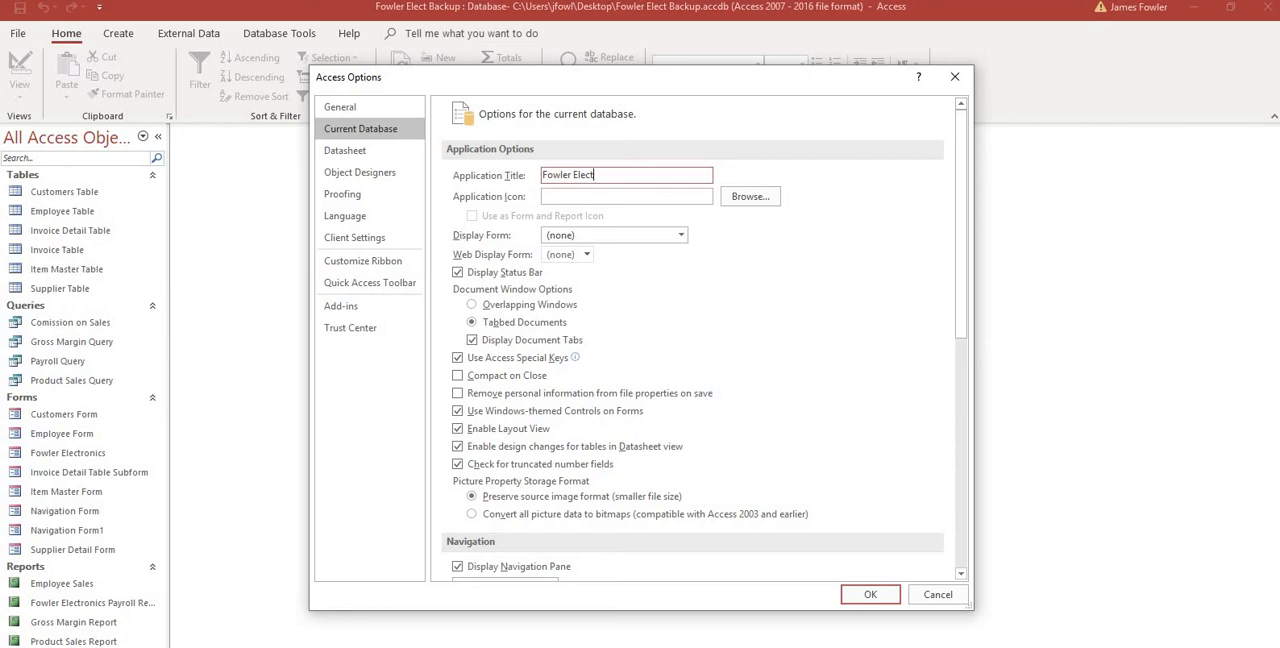
{"action": "type", "text": "ronics"}
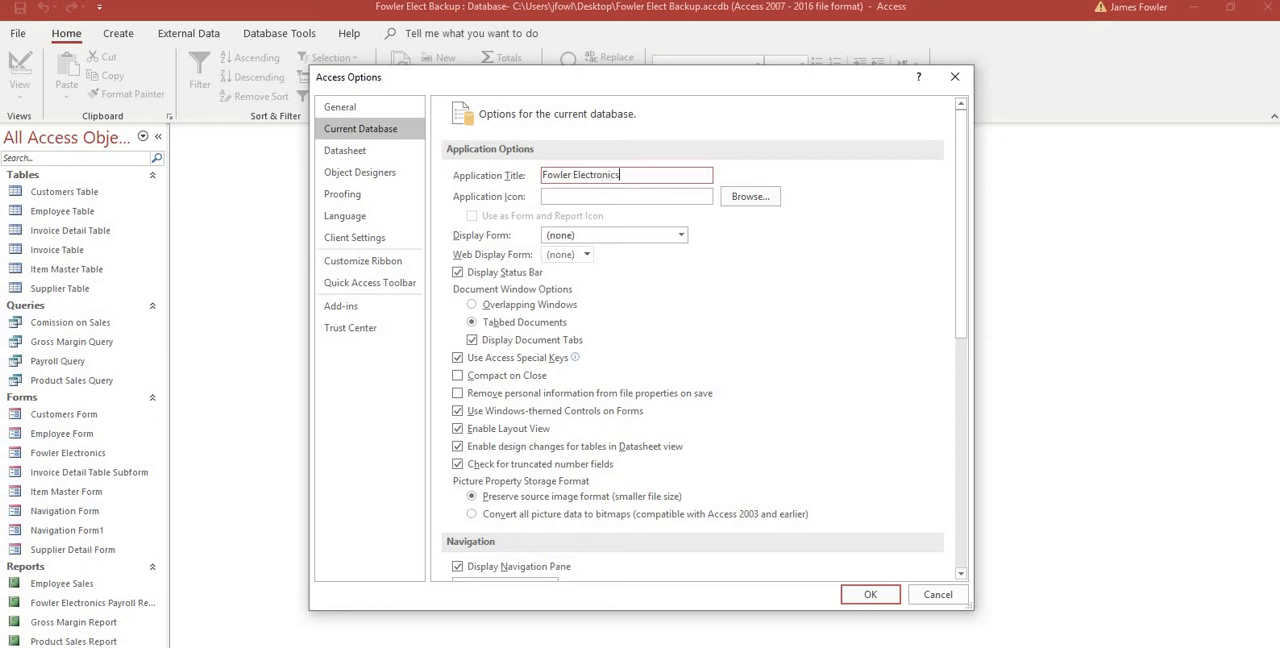
{"action": "type", "text": "Inc"}
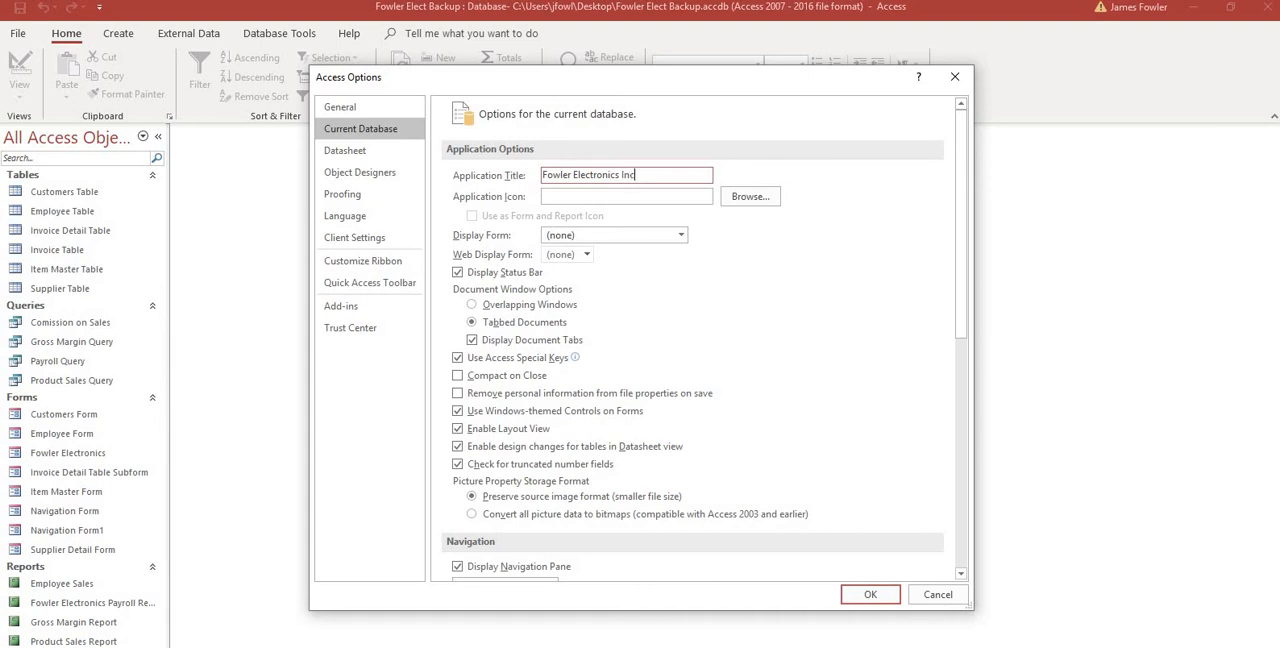
{"action": "mouse_move", "coordinate": [435, 250]}
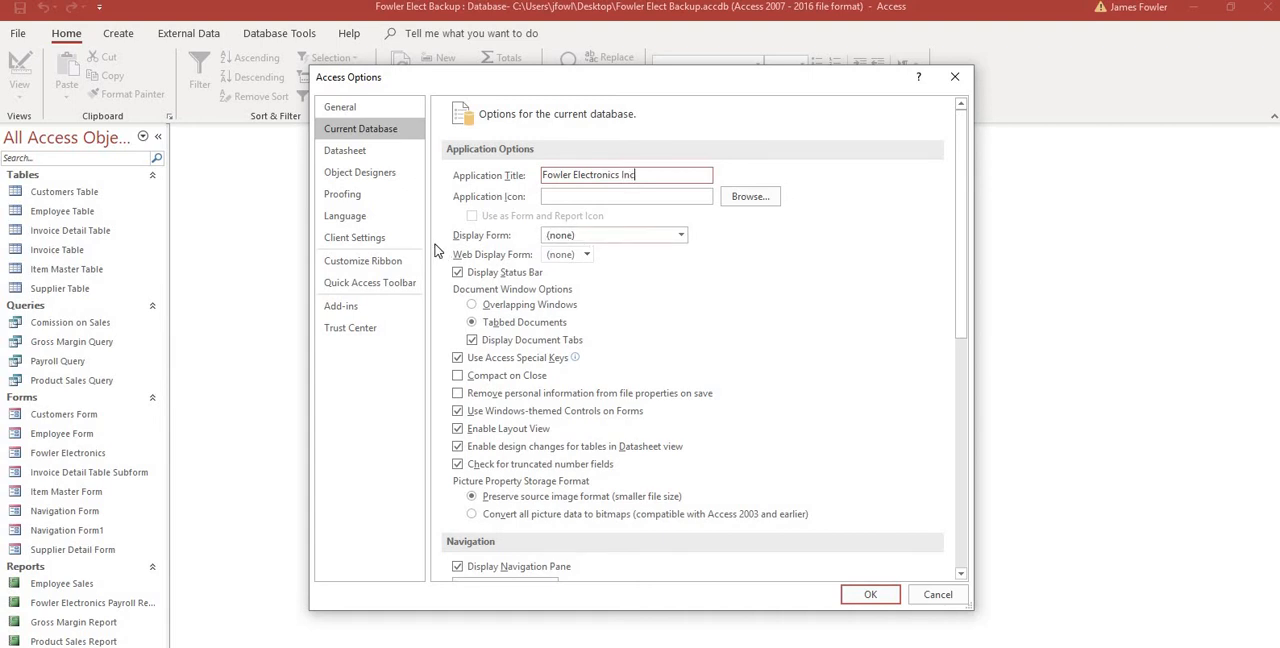
{"action": "mouse_move", "coordinate": [679, 243]}
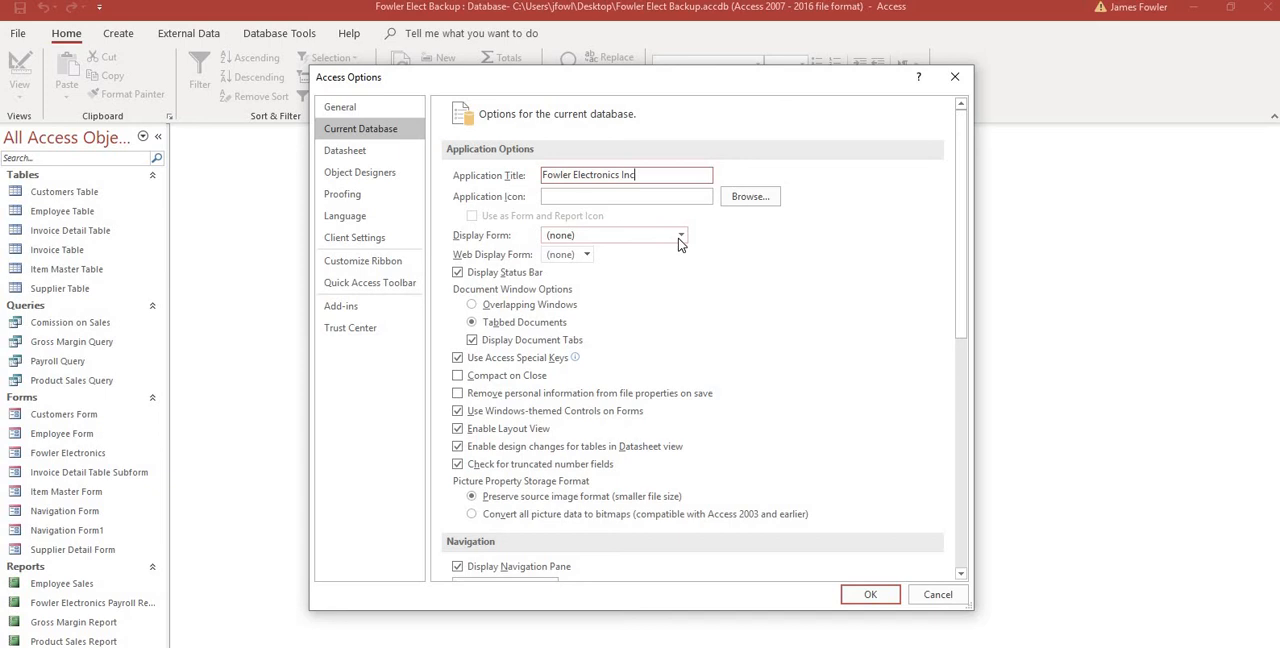
{"action": "left_click", "coordinate": [681, 235]}
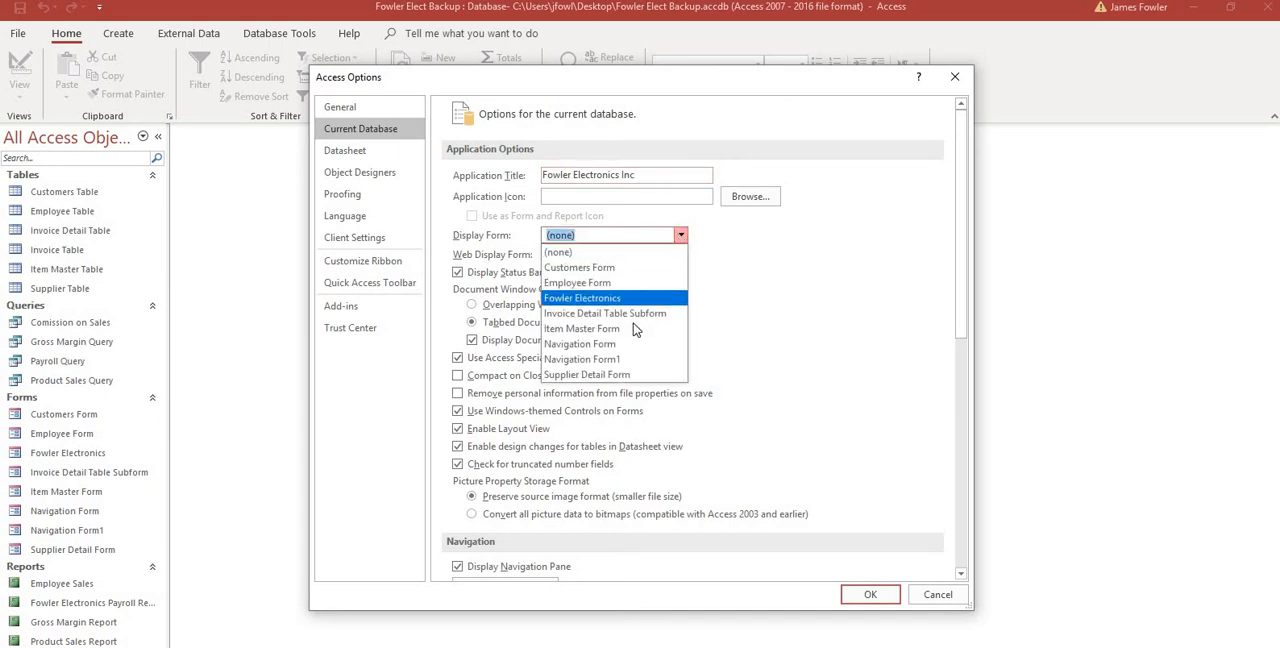
{"action": "left_click", "coordinate": [579, 343]}
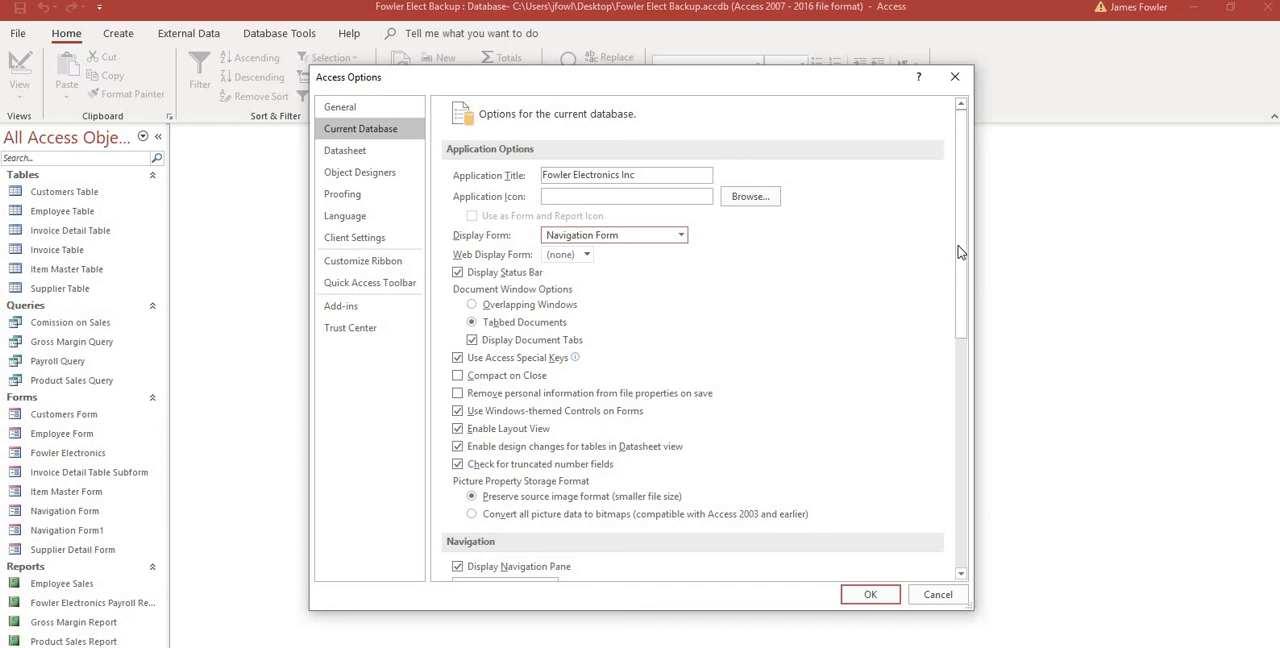
Step: Uncheck Display Navigation Pane and Allow Full Menus in Current Database options
{"action": "scroll", "scroll_direction": "down", "scroll_amount": 3}
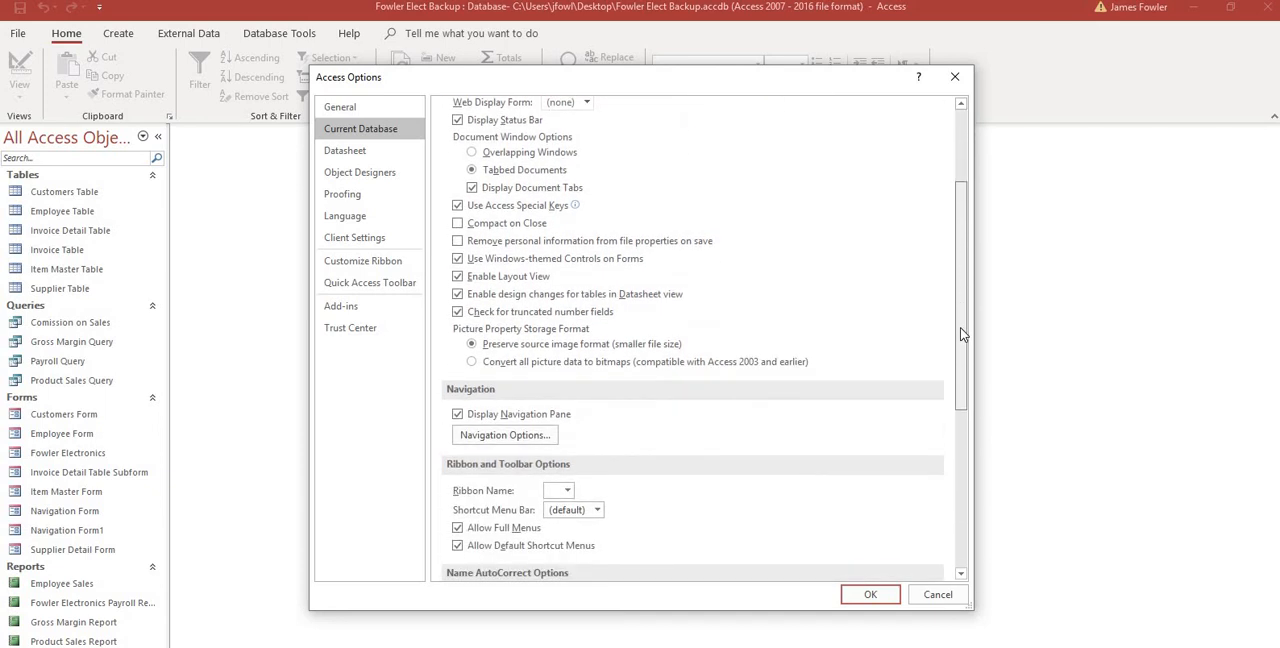
{"action": "scroll", "scroll_direction": "down", "scroll_amount": 3}
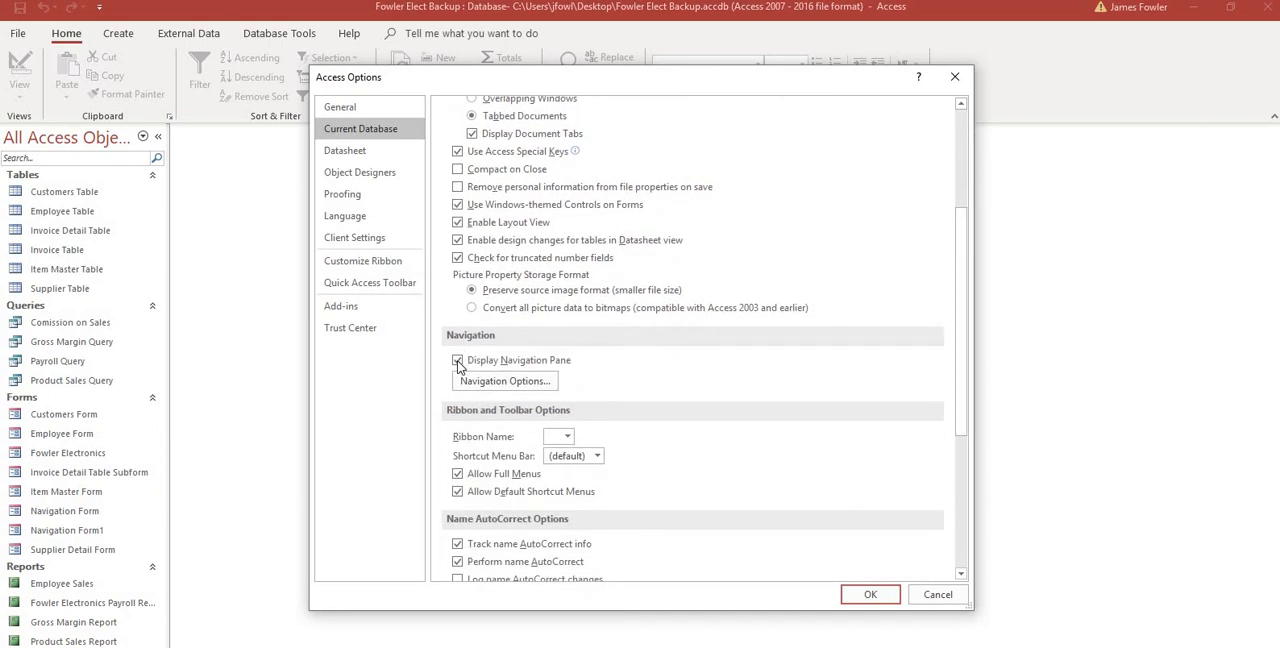
{"action": "left_click", "coordinate": [458, 360]}
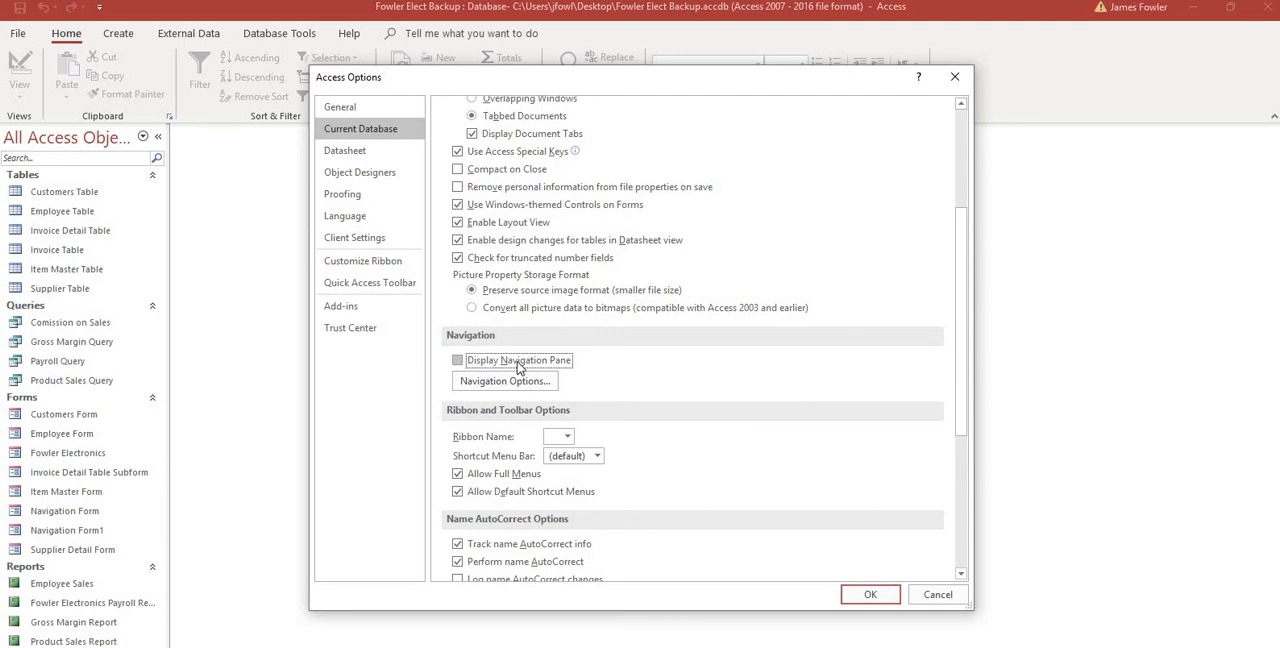
{"action": "mouse_move", "coordinate": [522, 420]}
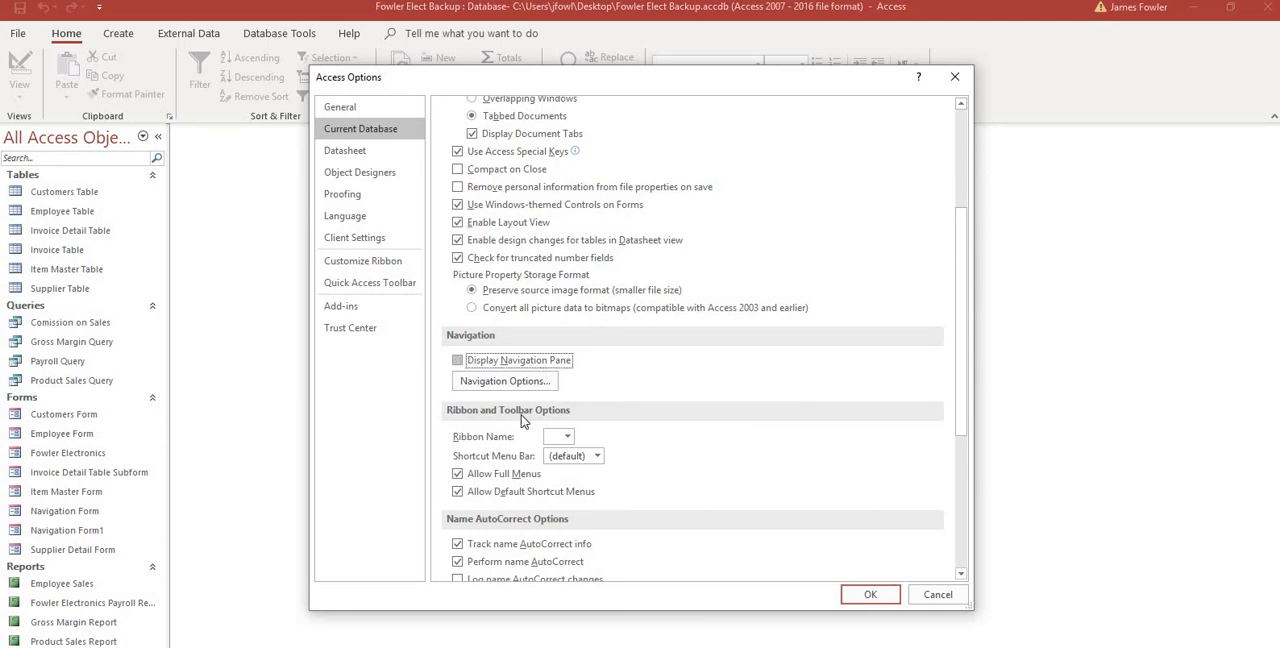
{"action": "left_click", "coordinate": [458, 473]}
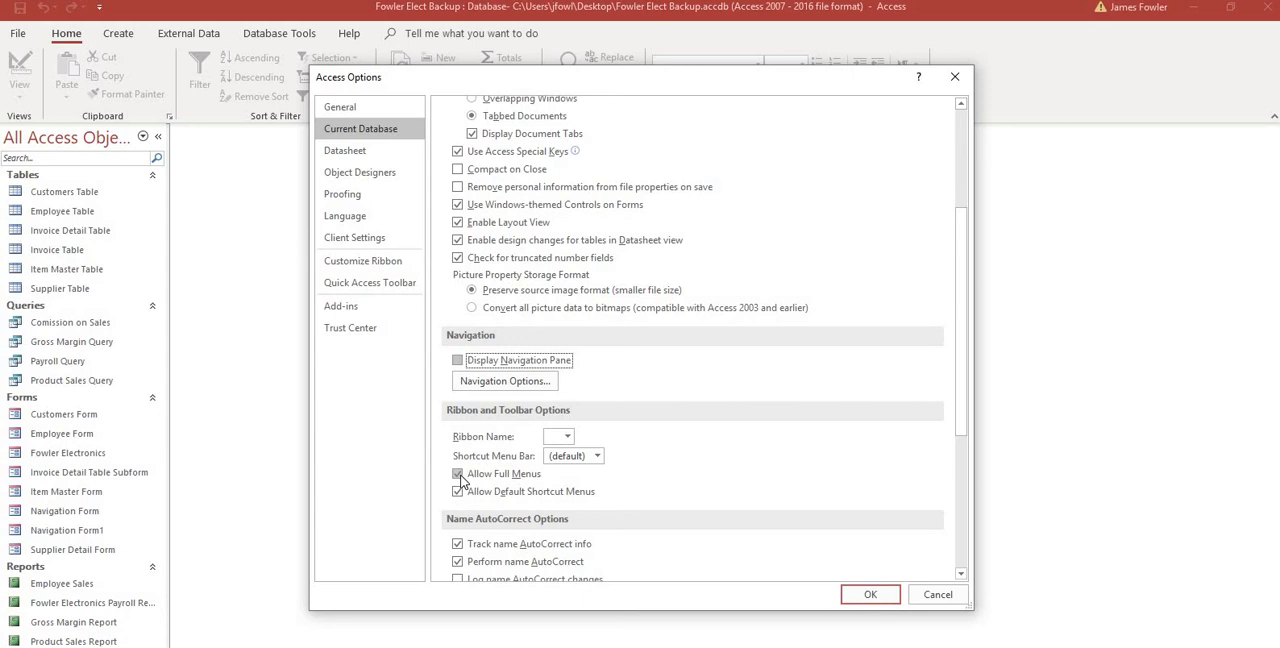
{"action": "left_click", "coordinate": [458, 473]}
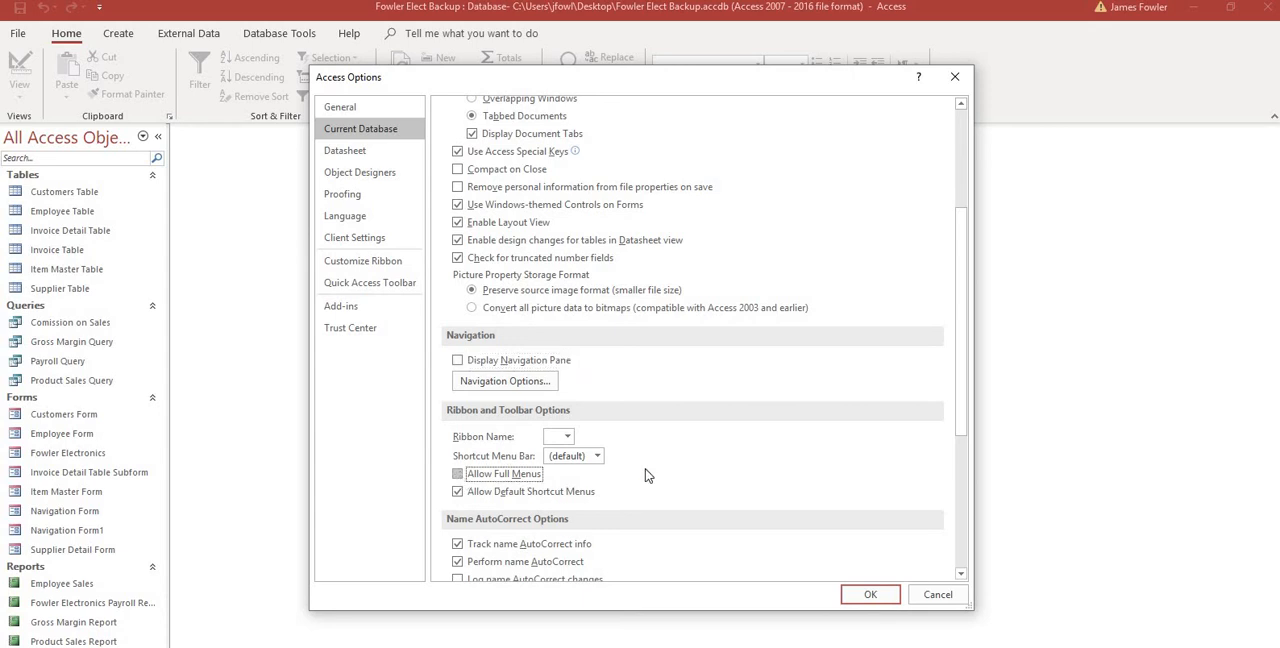
{"action": "mouse_move", "coordinate": [640, 354]}
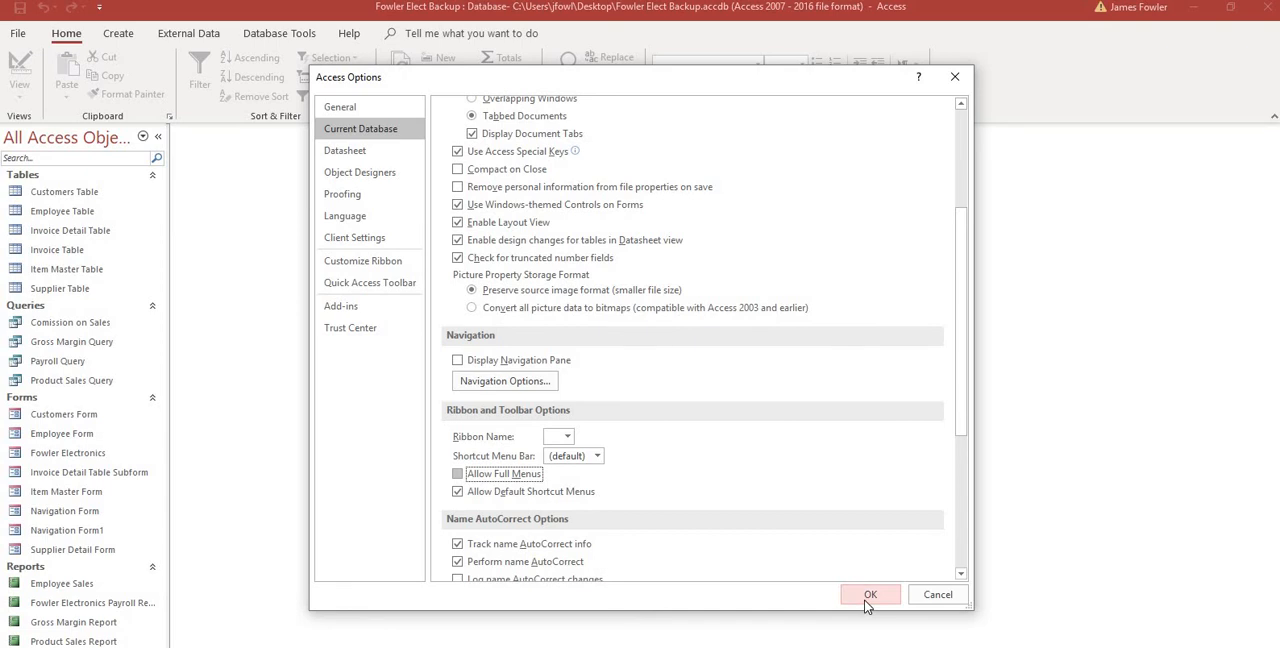
Step: Apply the Access Options changes and dismiss the reopen-required message
{"action": "left_click", "coordinate": [869, 594]}
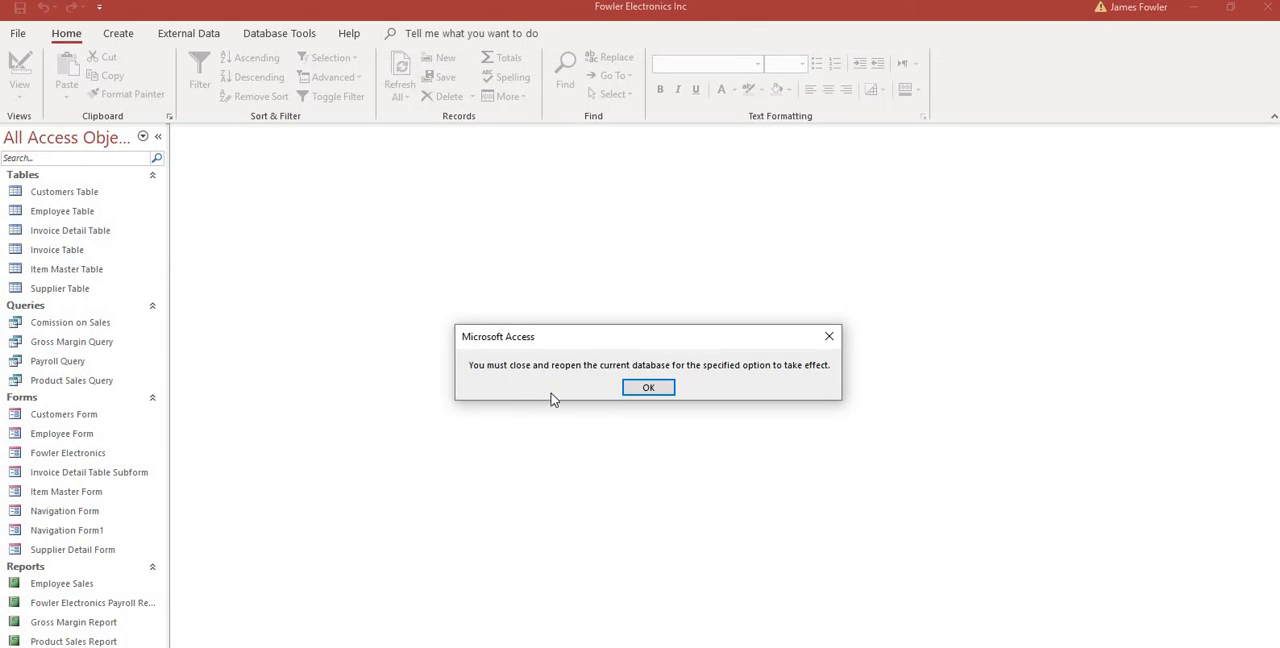
{"action": "mouse_move", "coordinate": [785, 388]}
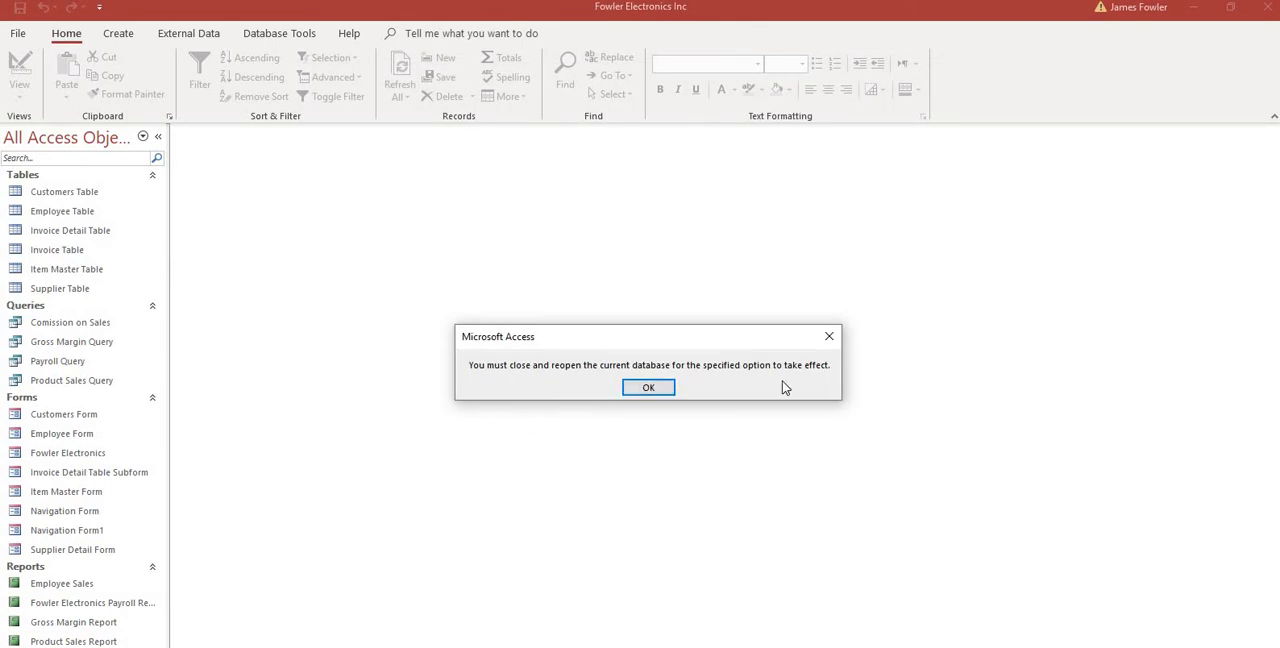
{"action": "mouse_move", "coordinate": [640, 431]}
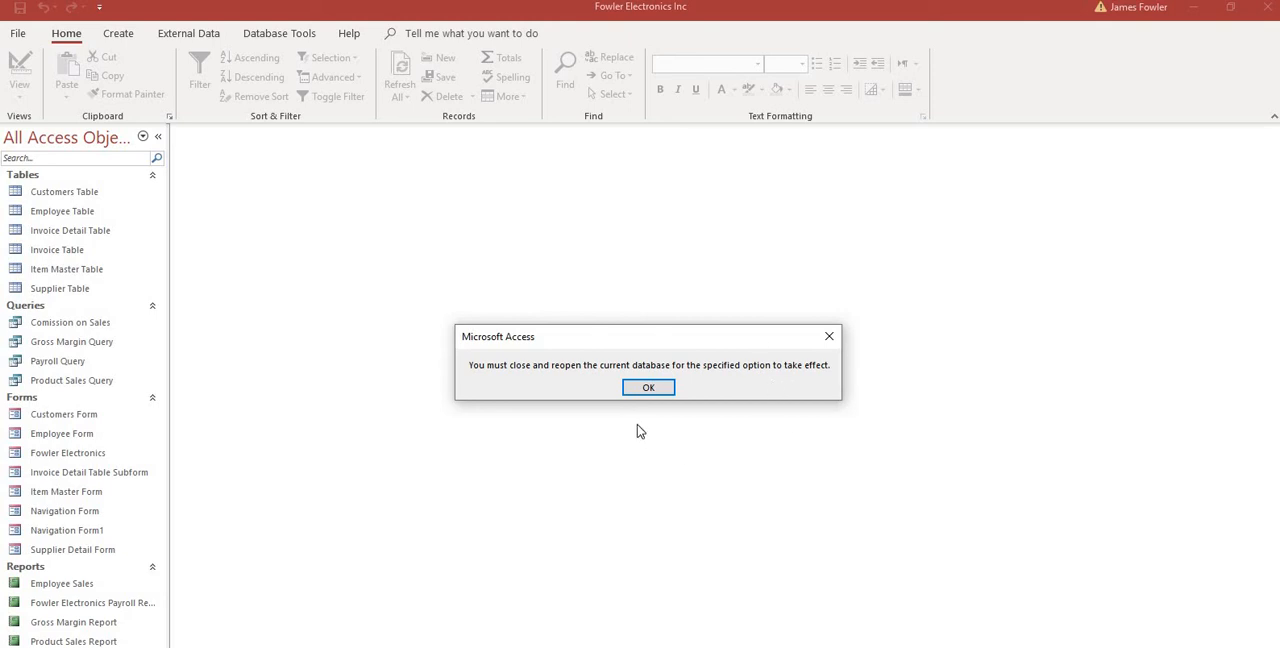
{"action": "left_click", "coordinate": [648, 387]}
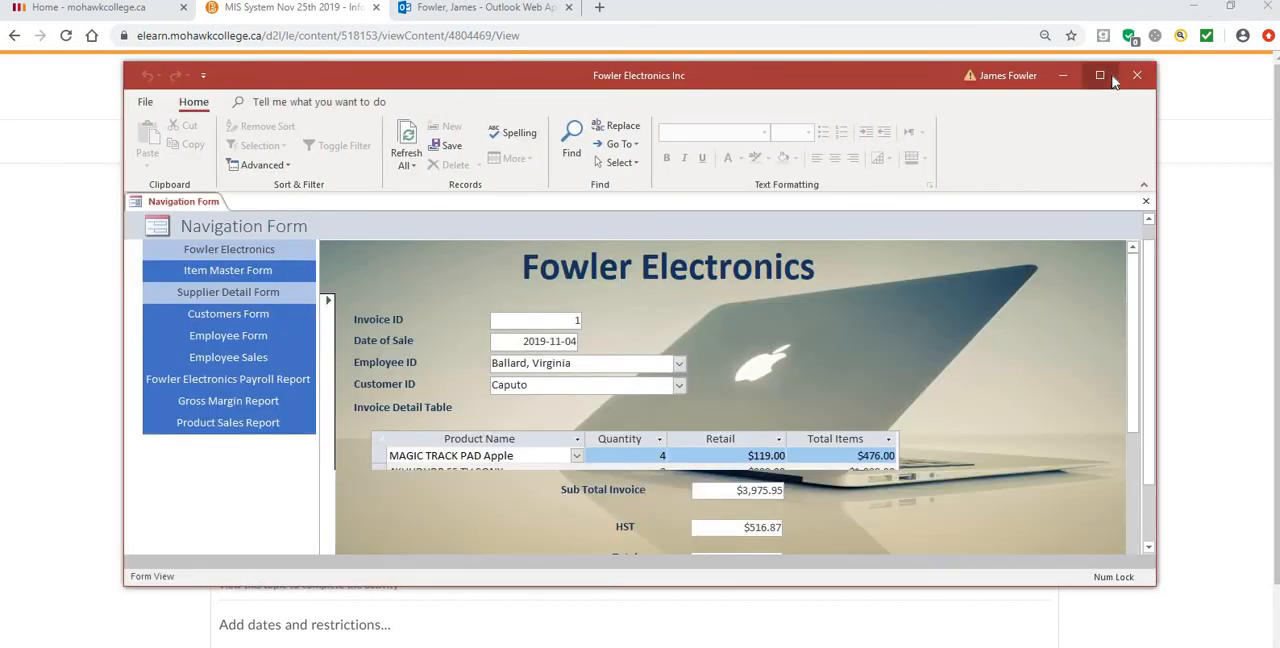
Step: Maximize the reopened Fowler Electronics database window to full screen
{"action": "left_click", "coordinate": [1100, 75]}
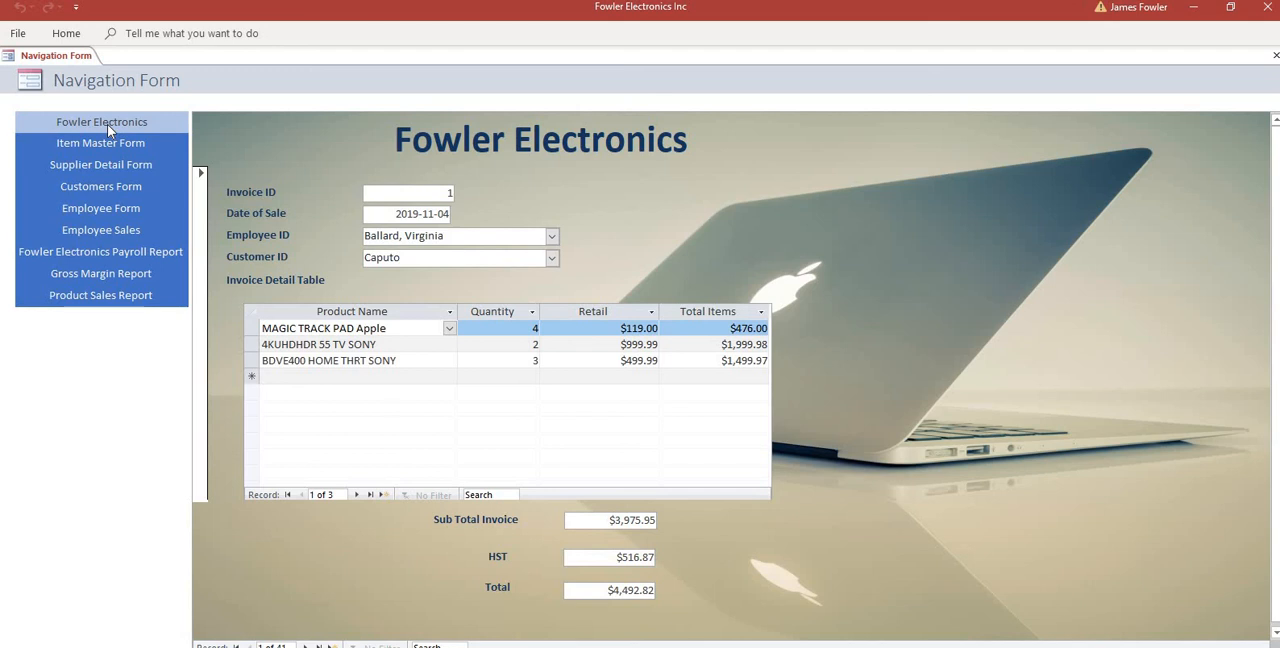
{"action": "left_click", "coordinate": [100, 143]}
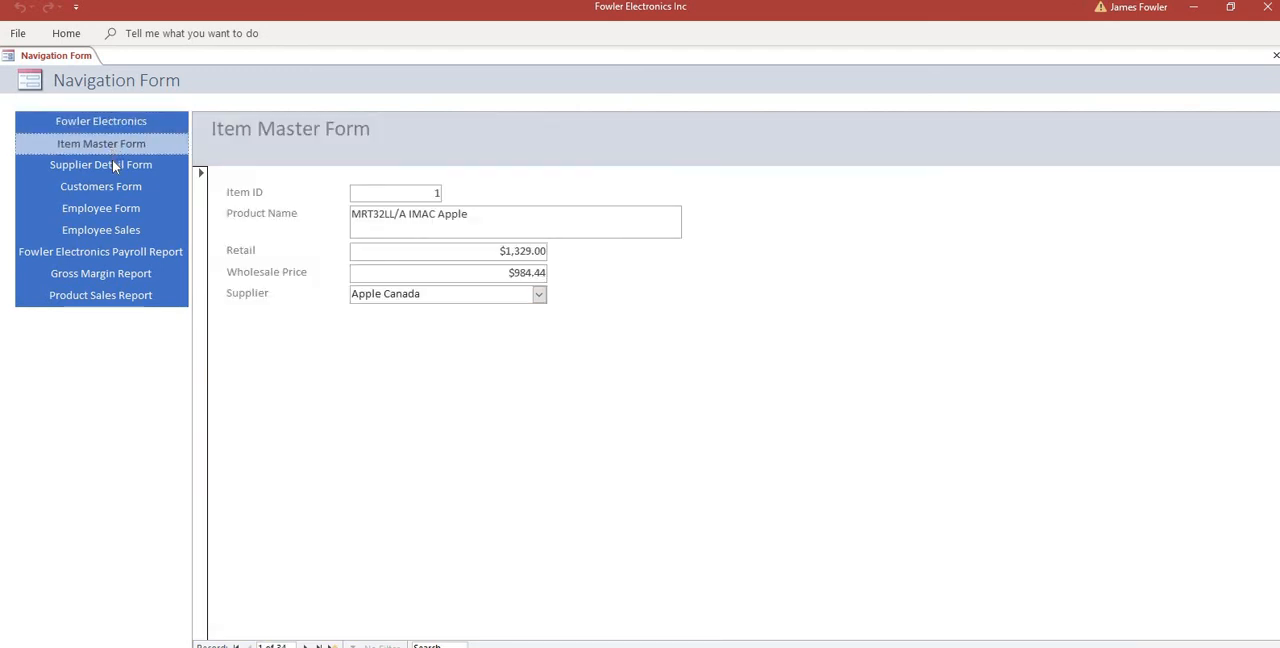
{"action": "left_click", "coordinate": [100, 165]}
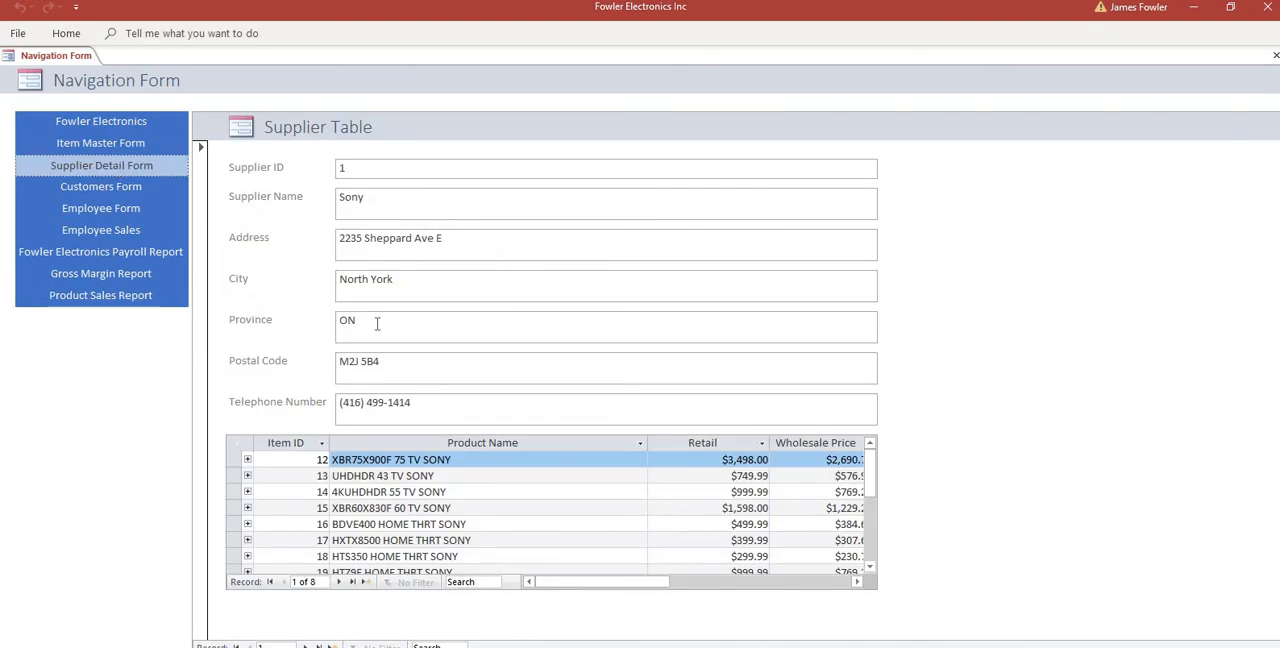
{"action": "left_click", "coordinate": [100, 187]}
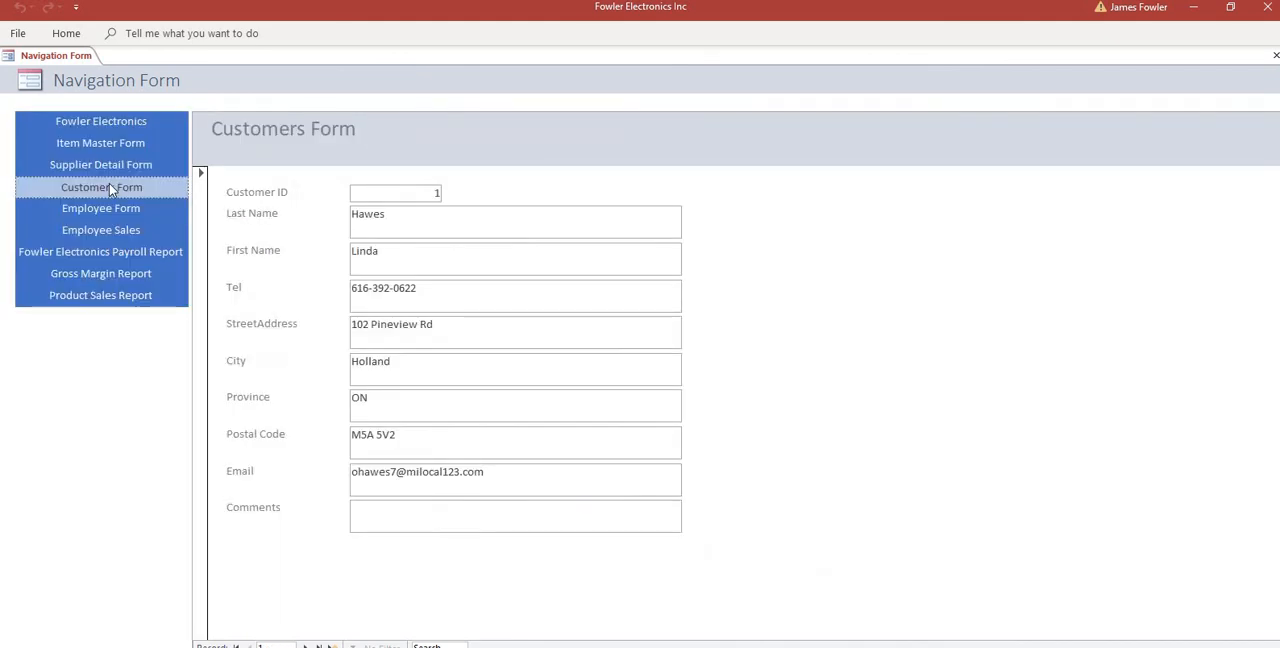
{"action": "left_click", "coordinate": [100, 208]}
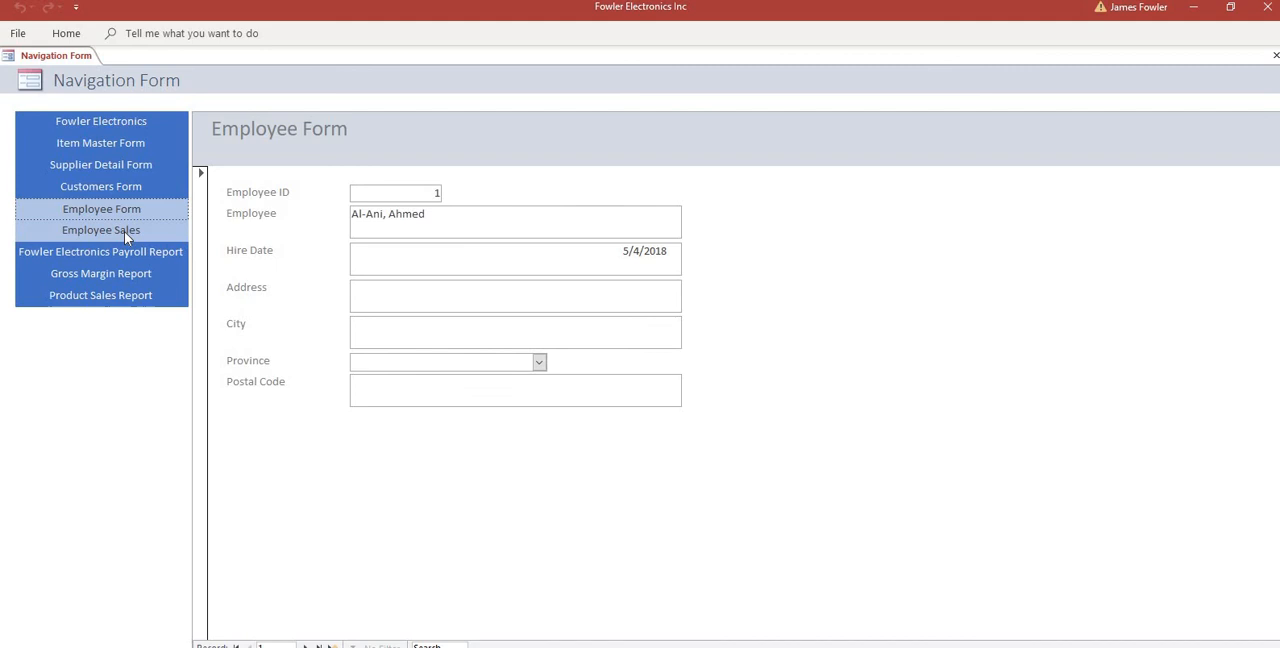
{"action": "left_click", "coordinate": [100, 230]}
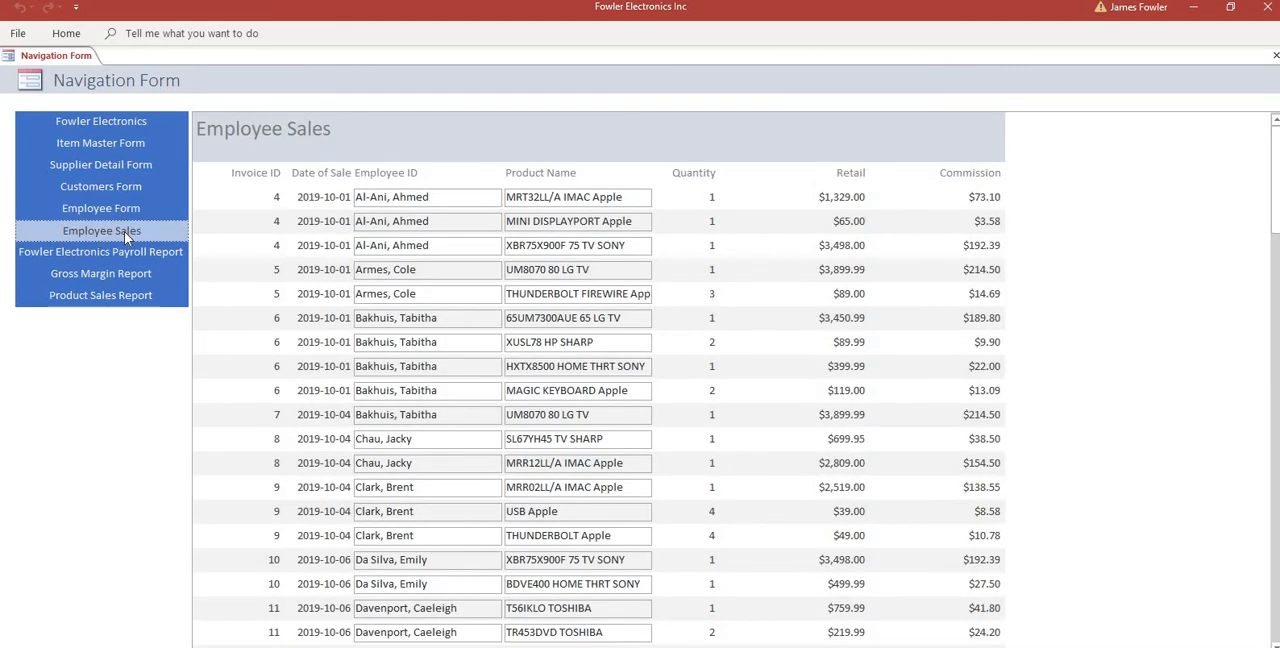
{"action": "left_click", "coordinate": [100, 252]}
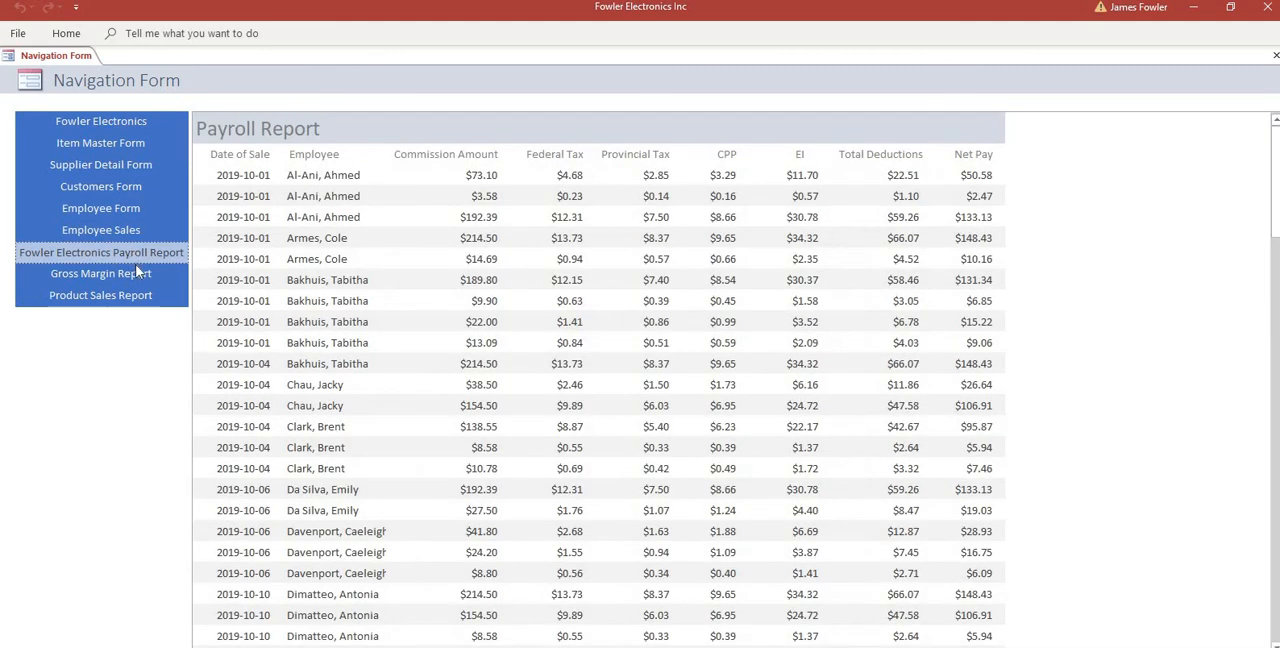
{"action": "left_click", "coordinate": [100, 295]}
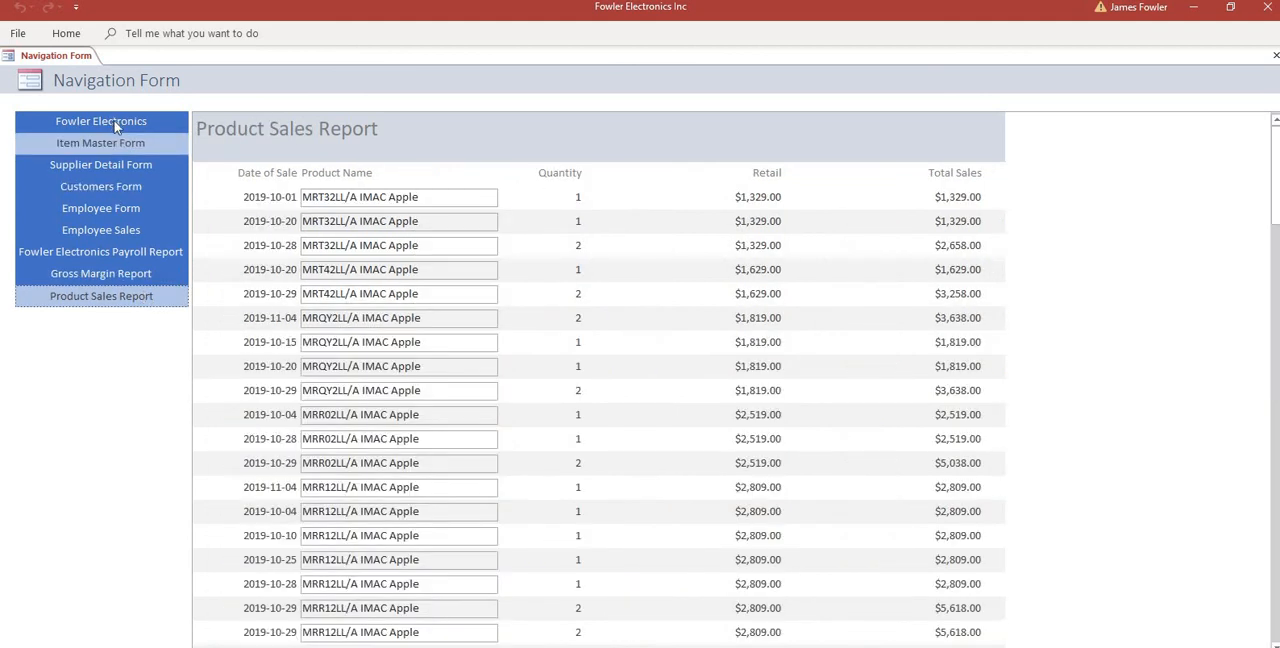
{"action": "left_click", "coordinate": [100, 121]}
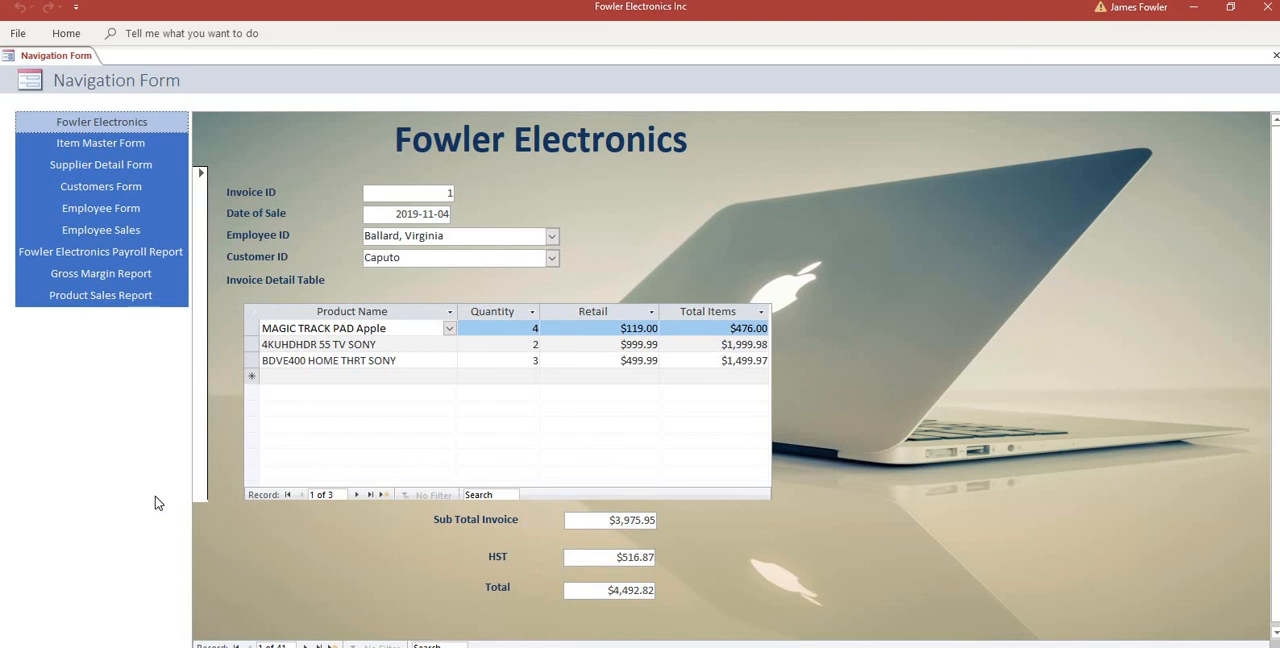
{"action": "mouse_move", "coordinate": [53, 336]}
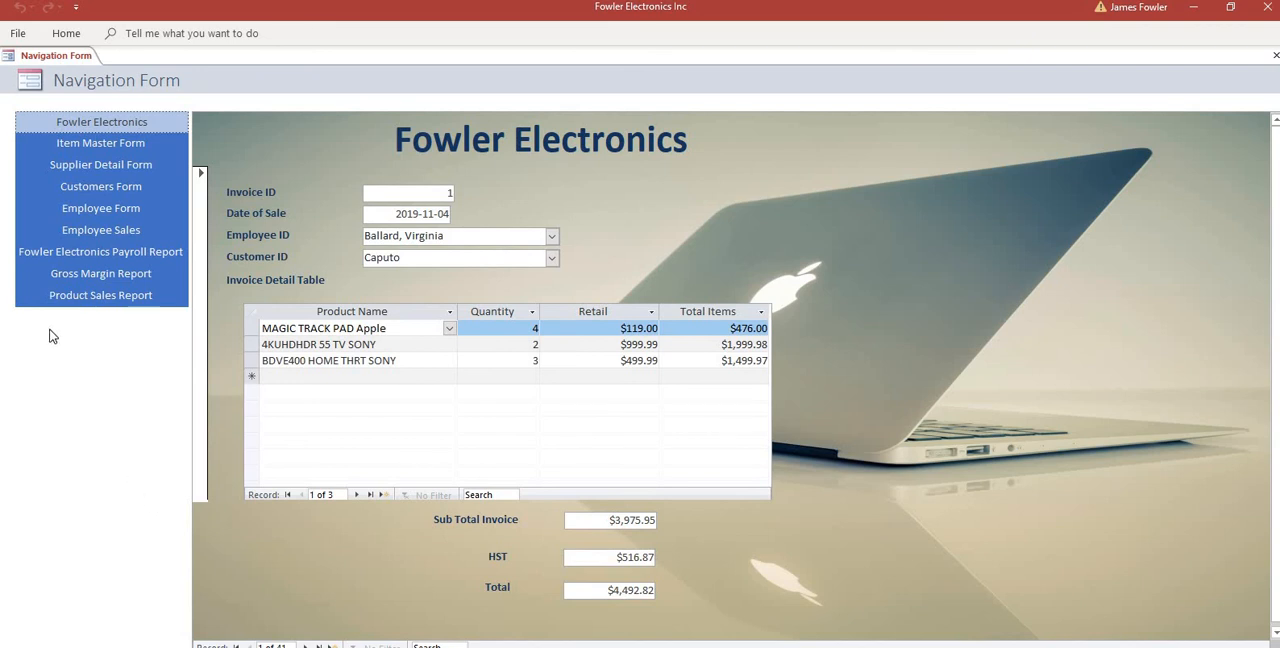